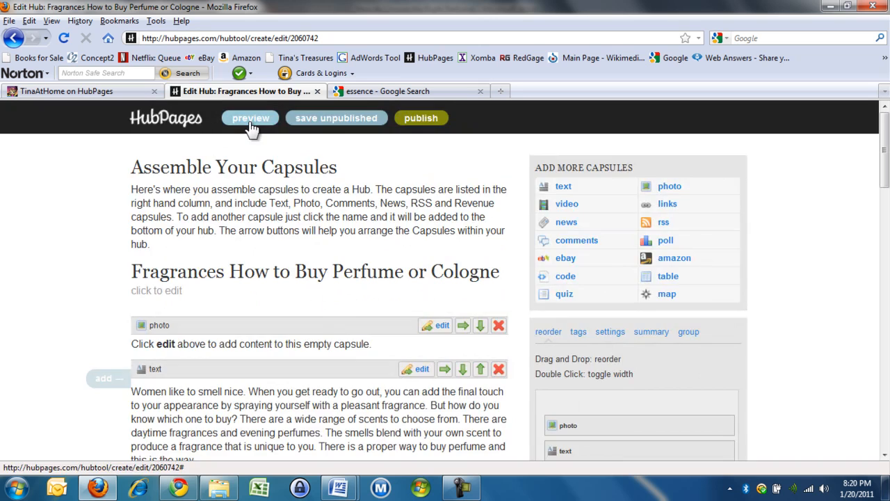
Step: Preview the fragrance hub and scroll through the preview
left_click(250, 118)
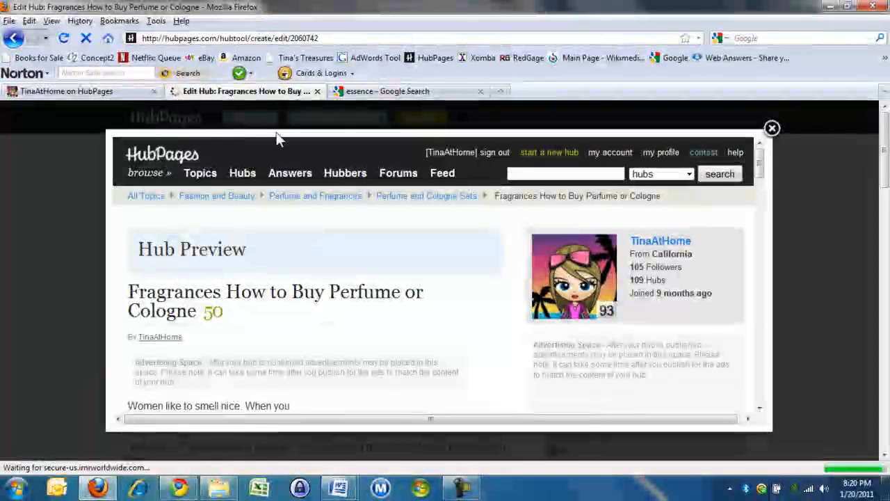
scroll("down", 3)
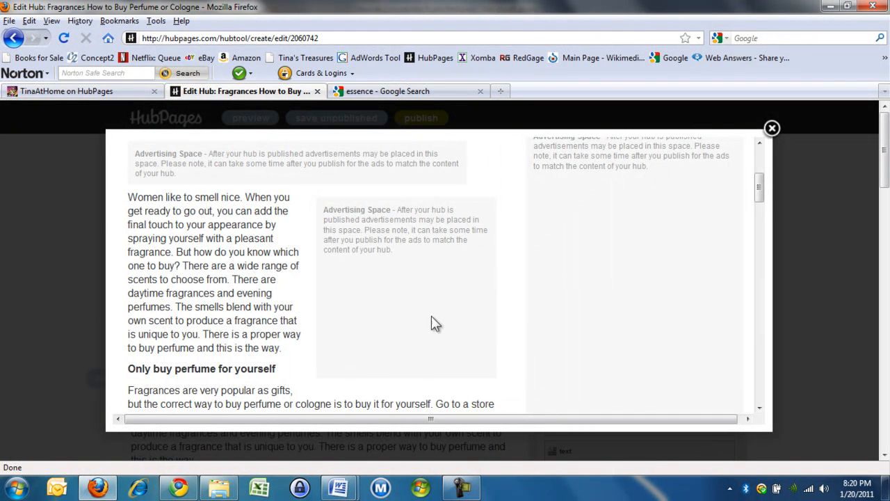
mouse_move(376, 275)
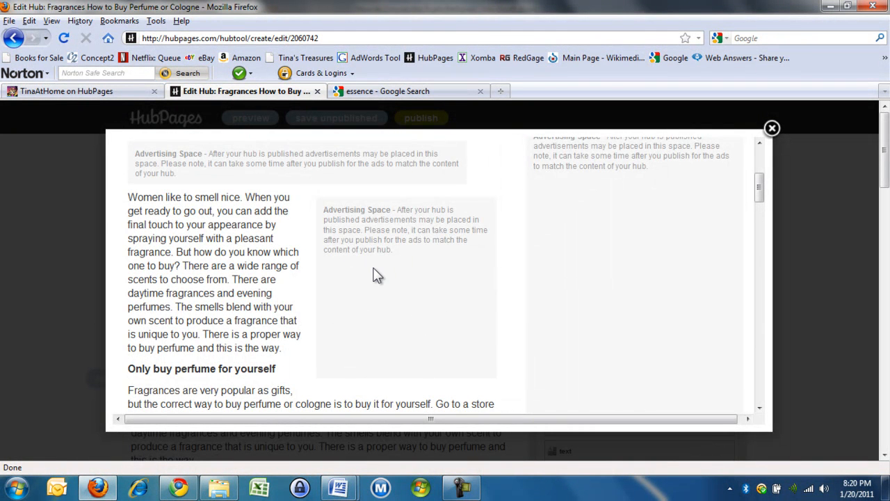
mouse_move(461, 248)
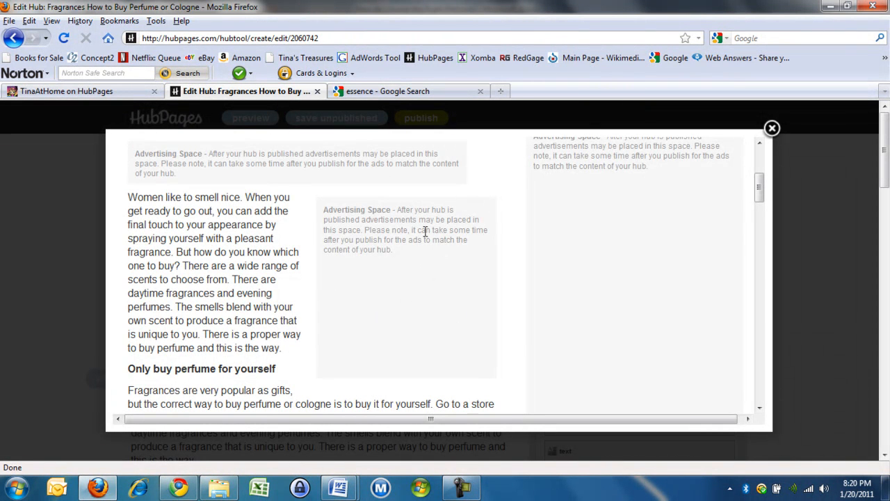
scroll("down", 3)
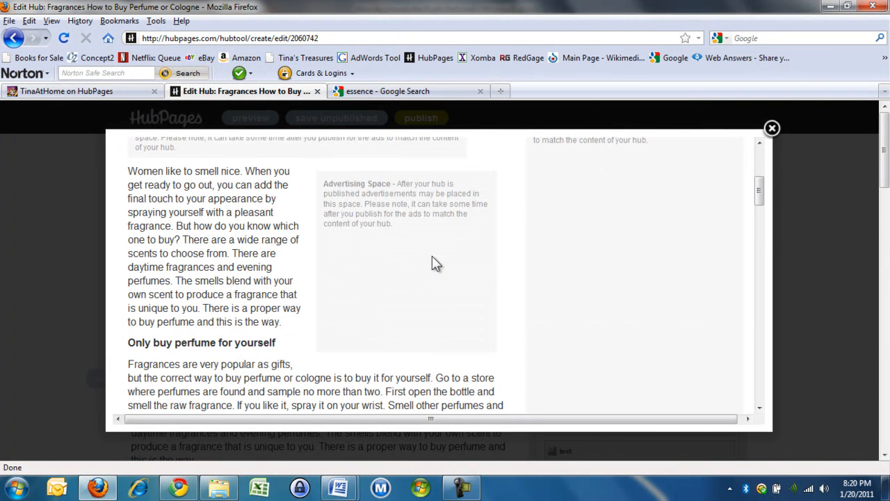
mouse_move(421, 282)
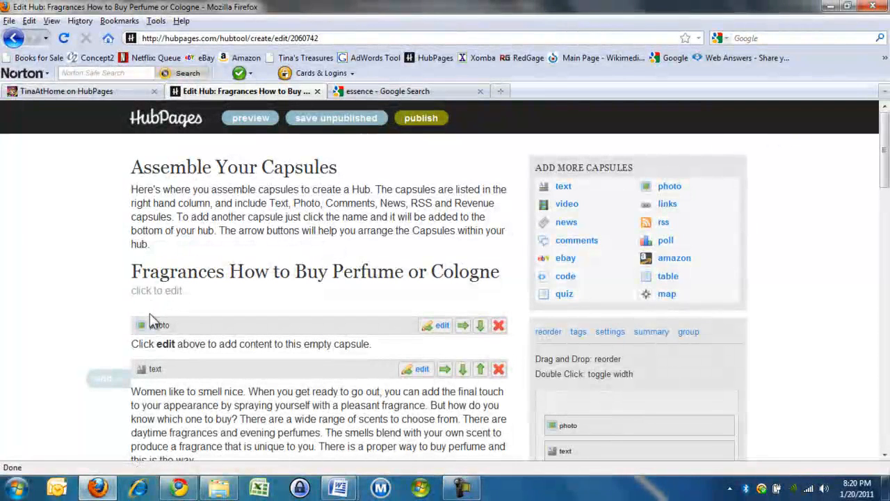
Step: Insert a new empty text capsule just above the Amazon product capsules
scroll("down", 3)
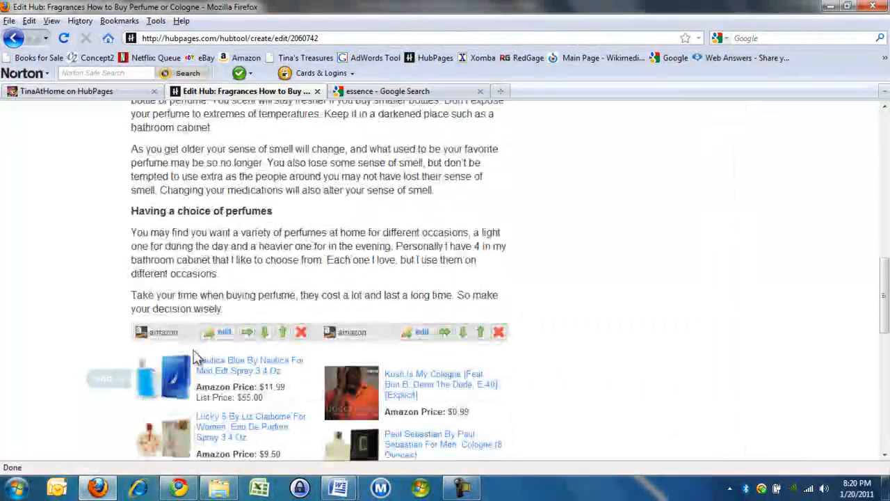
mouse_move(132, 322)
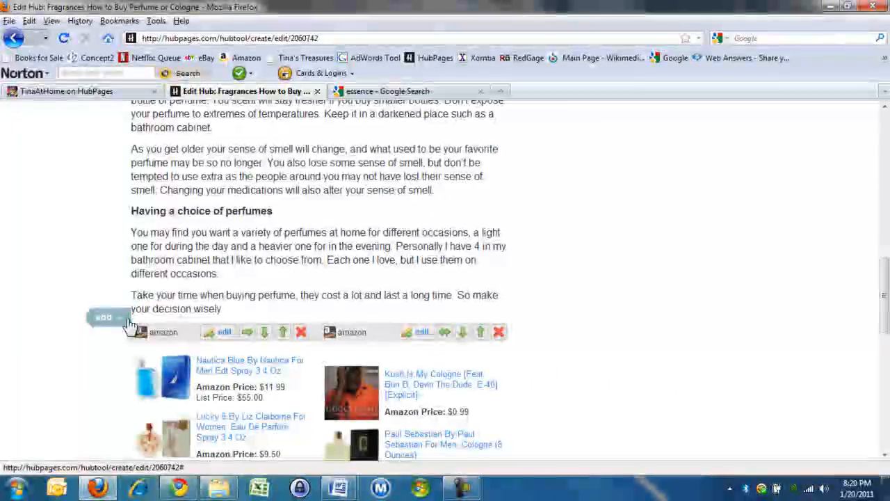
left_click(103, 317)
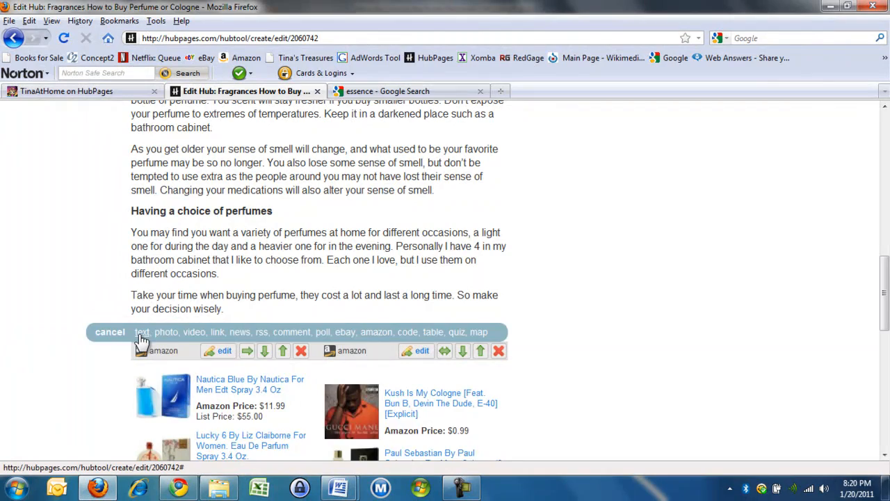
left_click(142, 332)
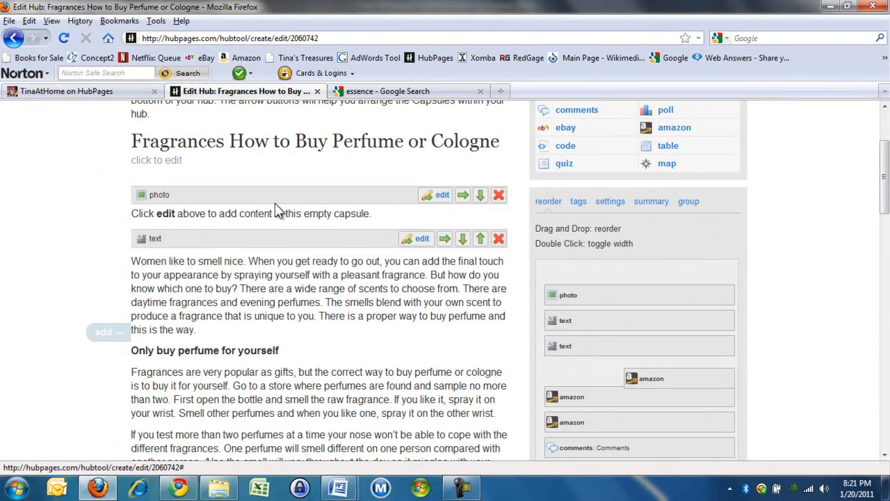
mouse_move(422, 239)
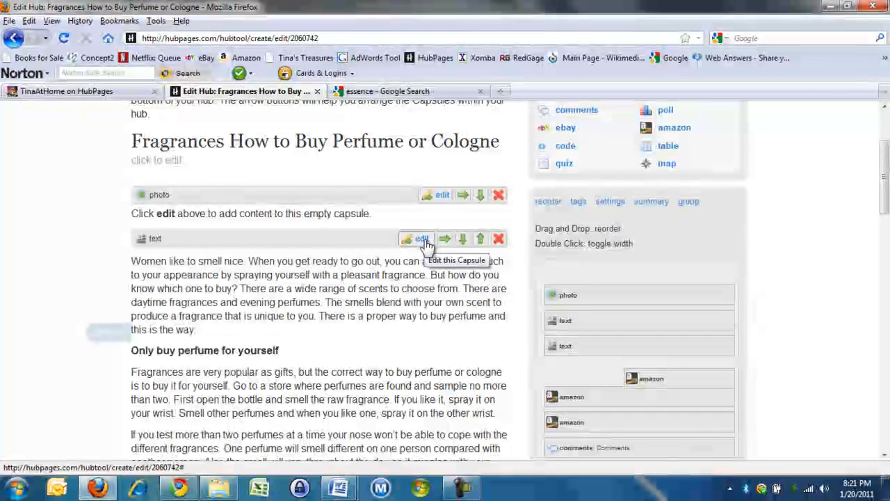
Step: Cut the paragraphs from 'If you test more than two perfumes' onward and paste them into the new capsule
left_click(423, 239)
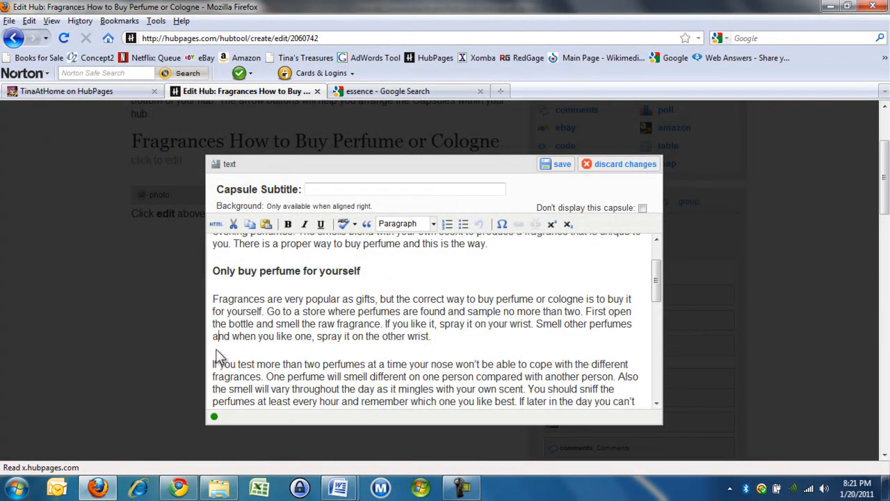
left_click_drag(213, 364, 456, 364)
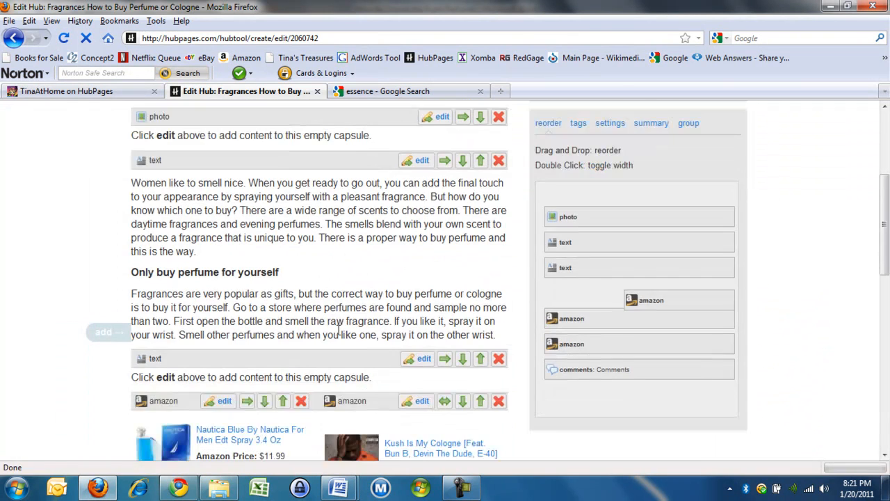
left_click(423, 358)
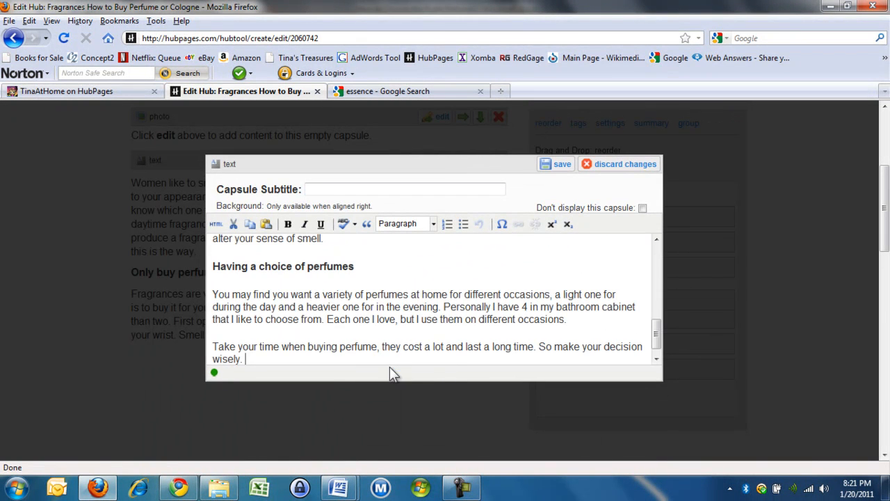
left_click(562, 164)
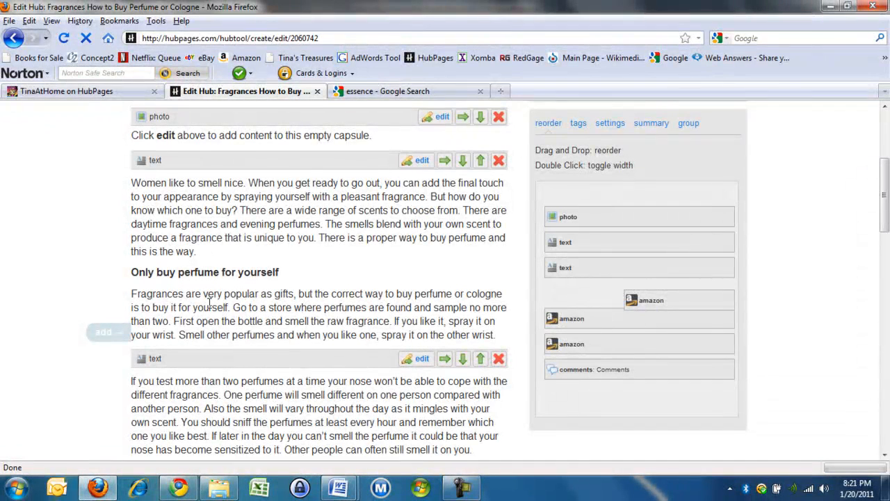
mouse_move(598, 344)
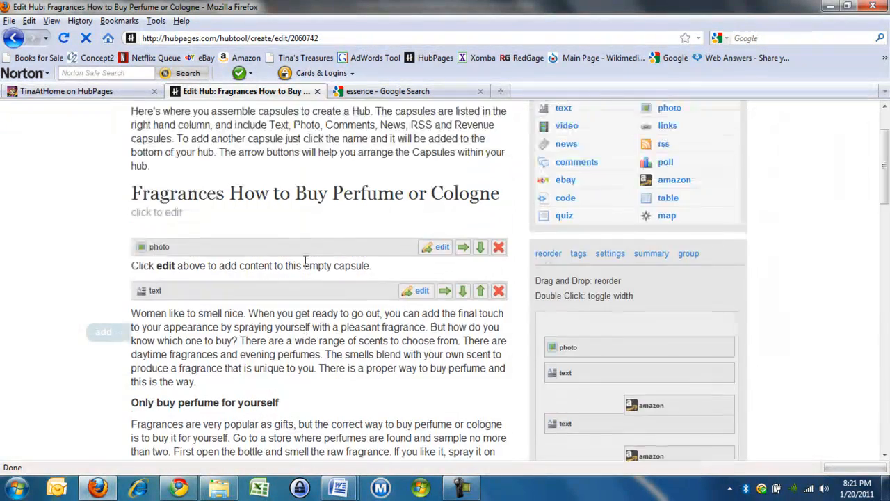
left_click(250, 117)
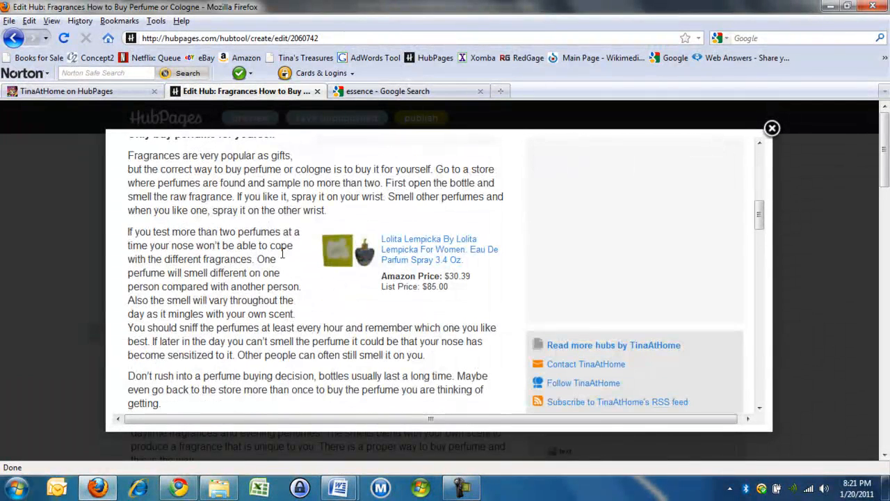
mouse_move(440, 250)
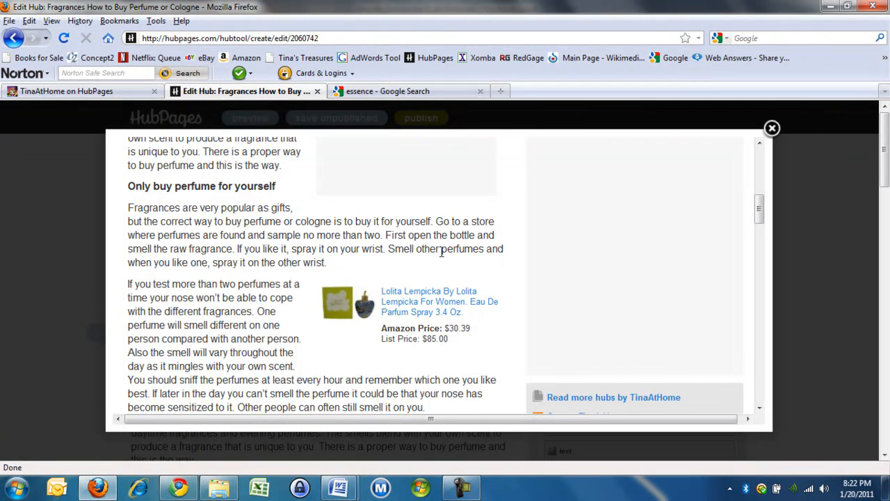
mouse_move(407, 296)
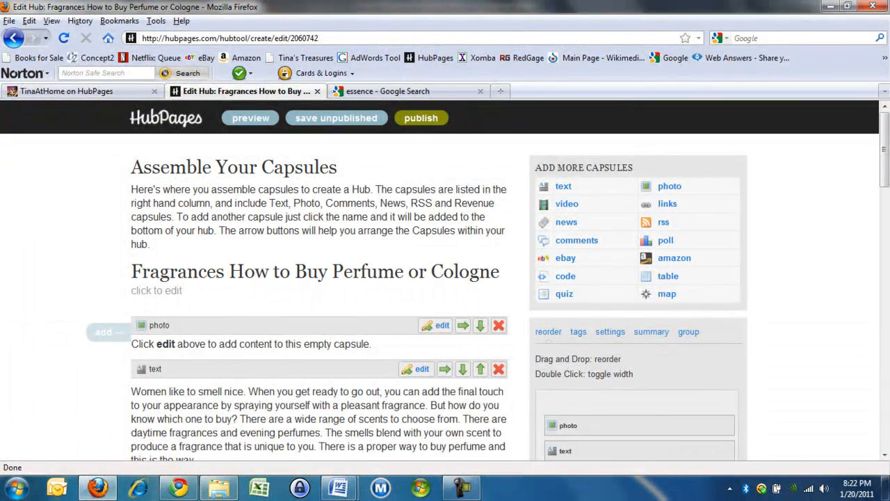
Step: Scroll the Word writing plan to the Wikimedia Commons free-photos link and open it in Firefox
left_click(339, 487)
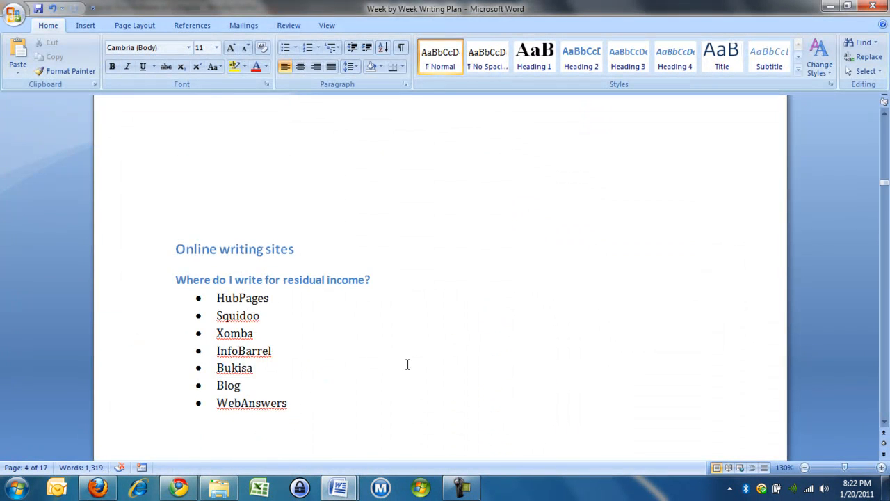
scroll("down", 3)
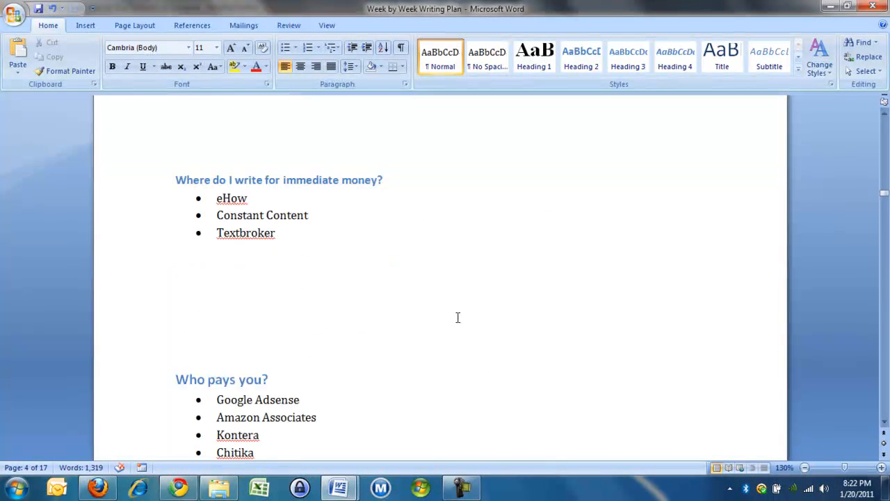
scroll("down", 3)
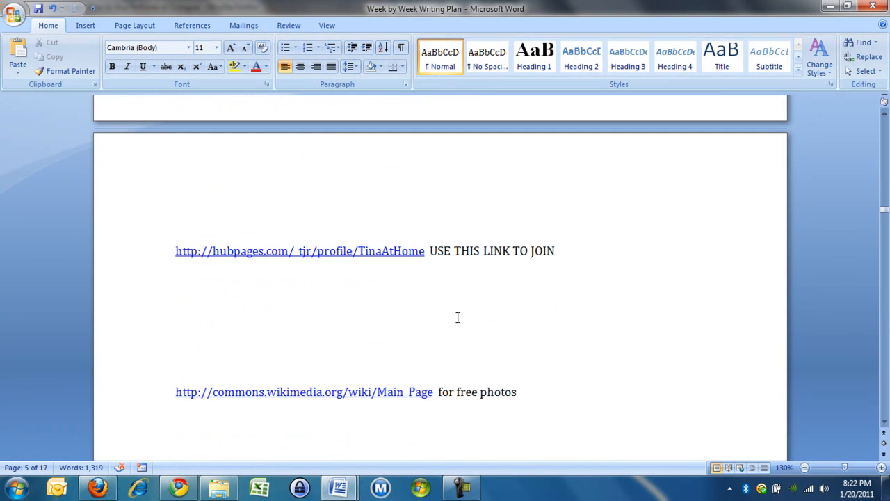
mouse_move(343, 395)
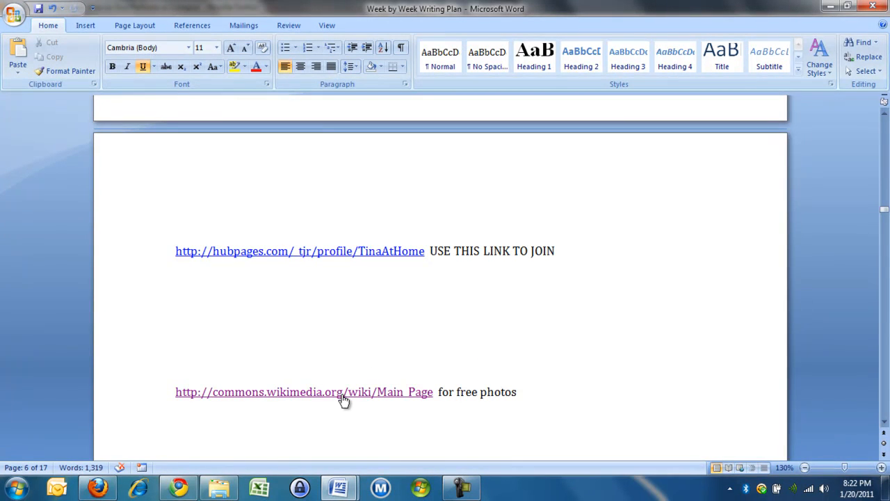
left_click(304, 391)
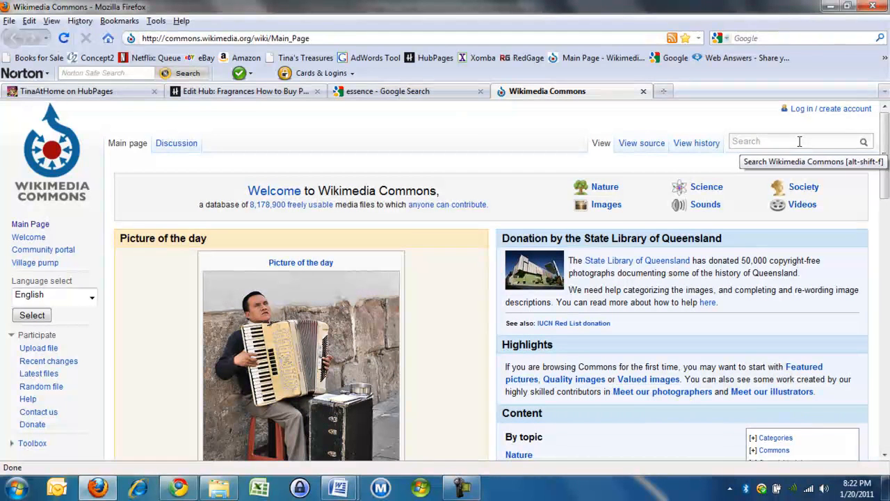
Step: Search Wikimedia Commons for perfume and open the shelves-of-perfumes photo at full resolution
left_click(797, 142)
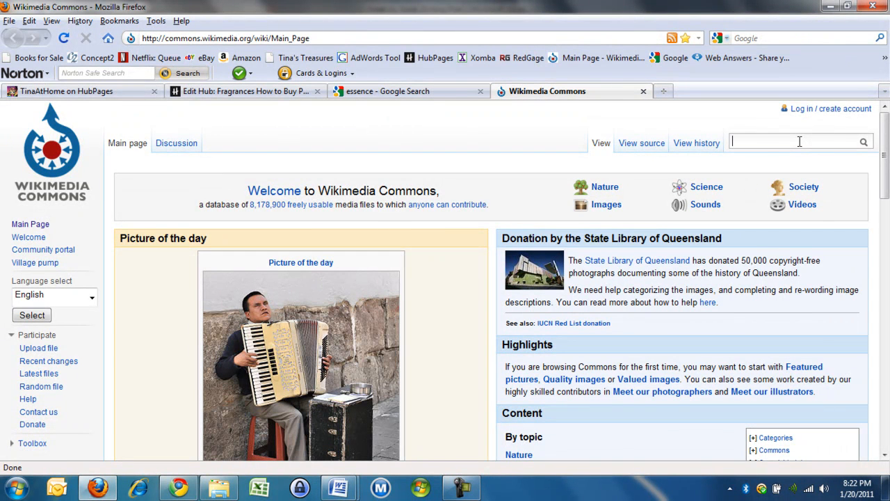
type("per")
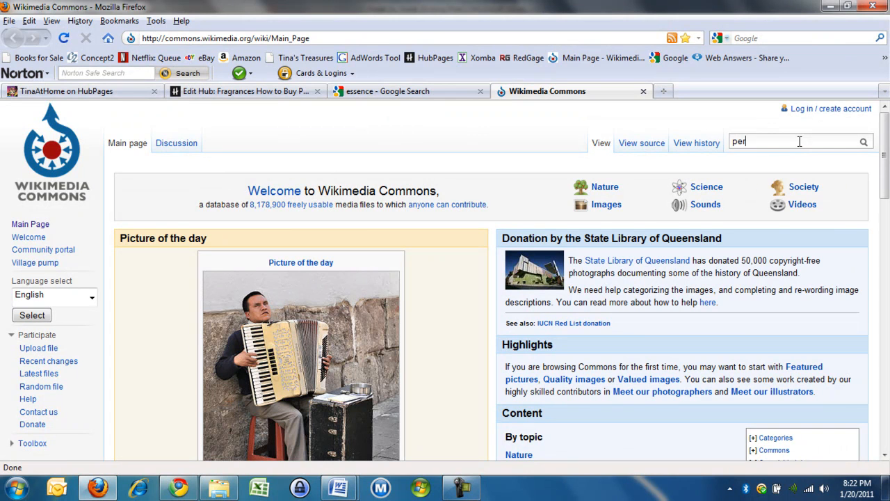
key("enter")
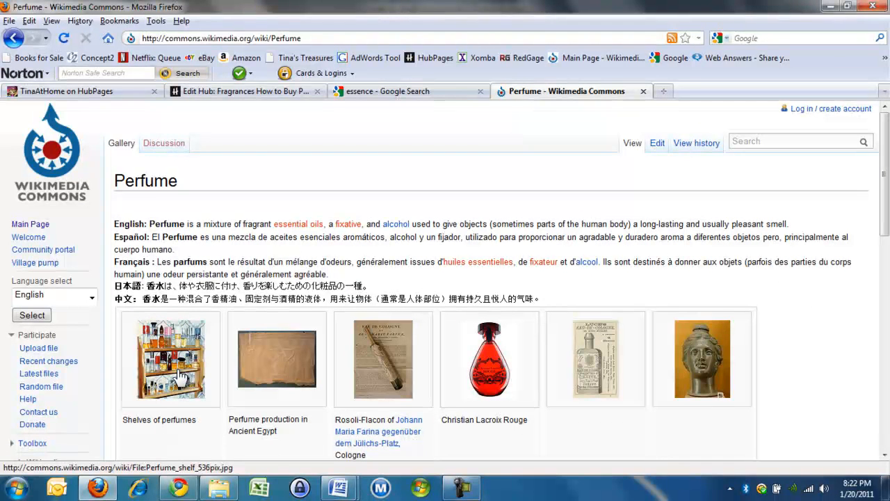
left_click(170, 360)
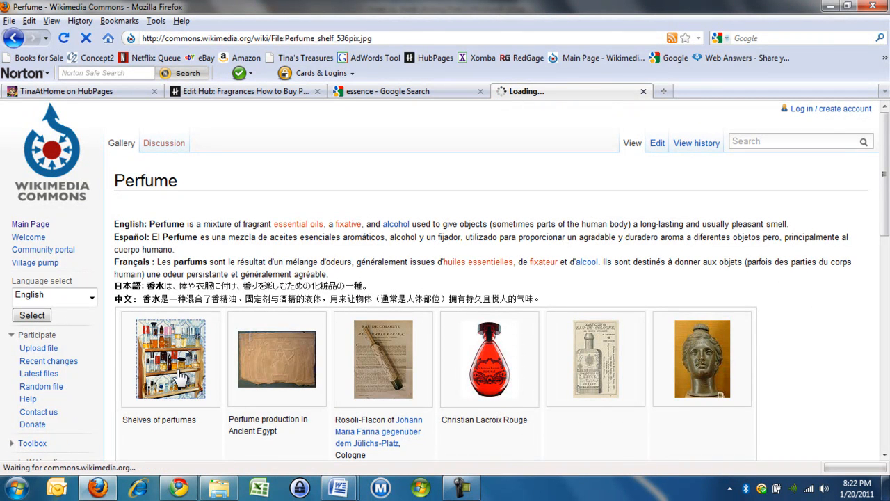
left_click(171, 360)
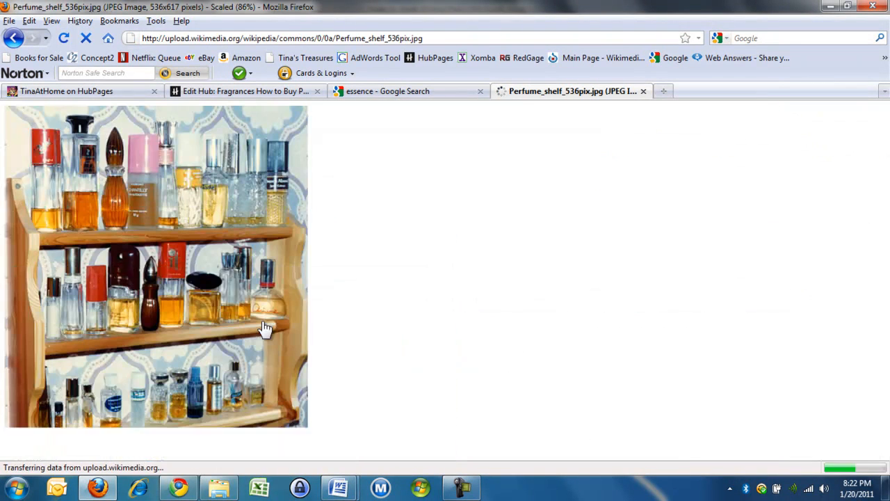
Step: Save the full-size perfume shelf photo into the Photographs for Articles folder
right_click(267, 327)
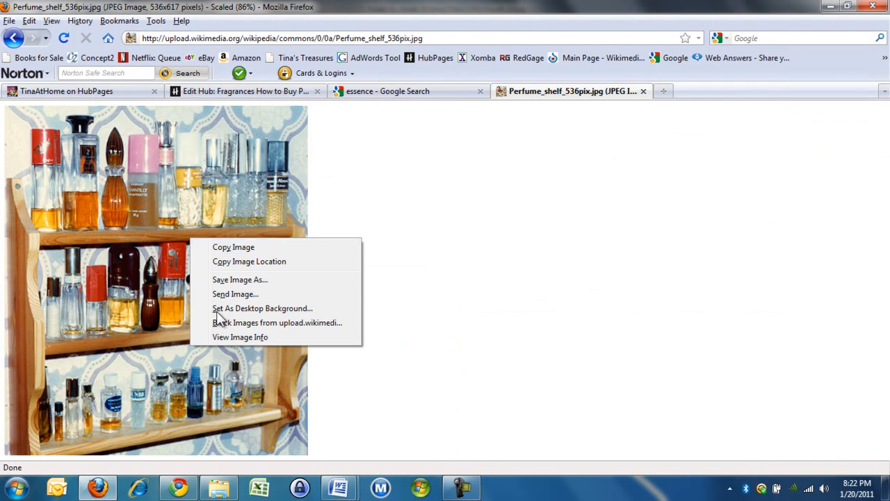
left_click(240, 279)
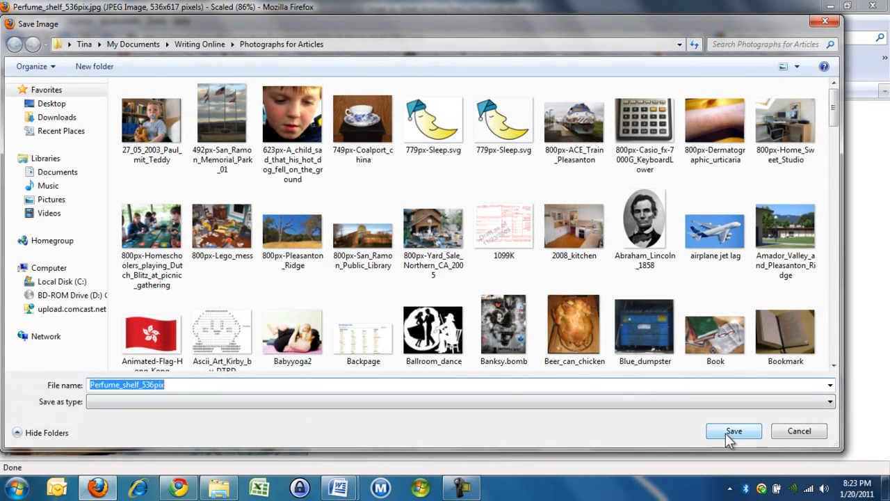
left_click(734, 431)
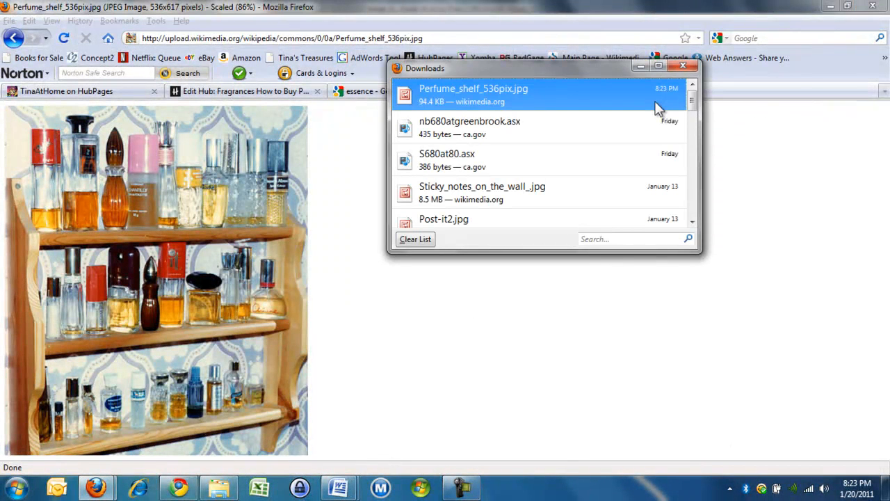
mouse_move(660, 108)
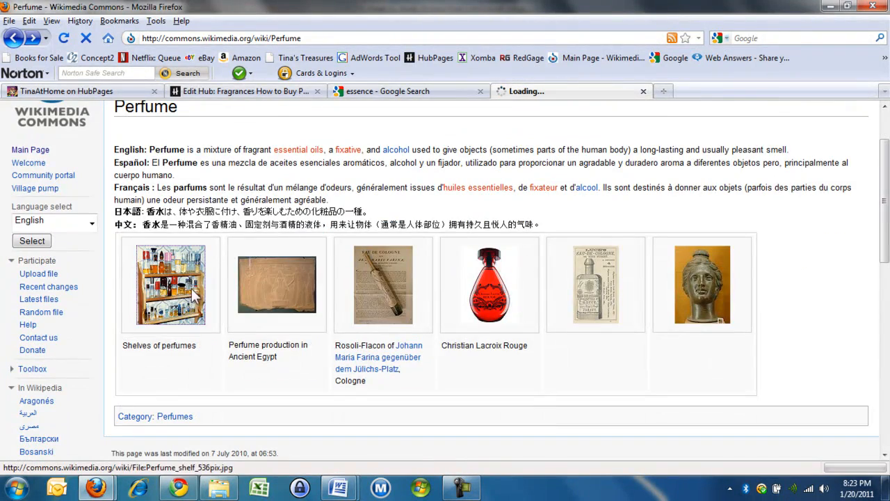
left_click(171, 284)
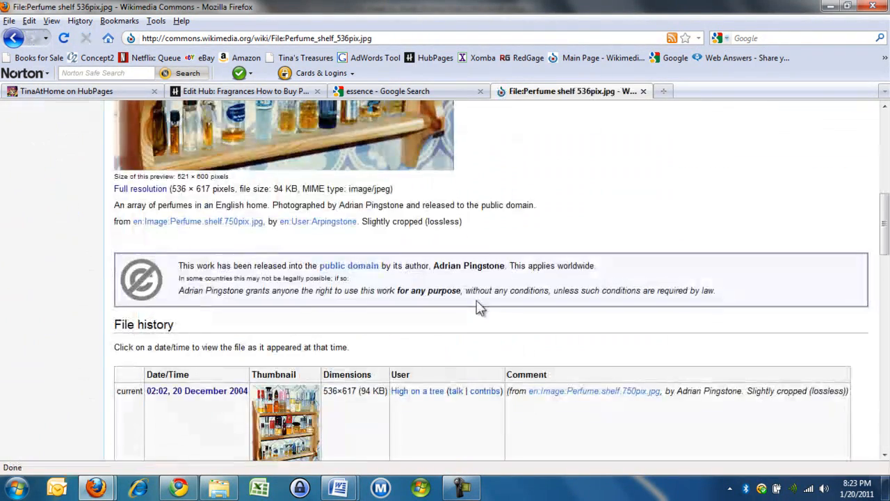
scroll("down", 3)
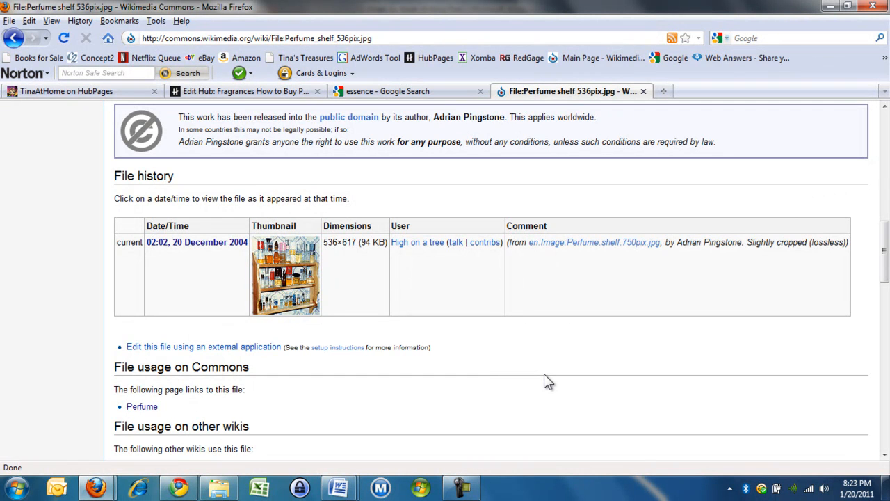
mouse_move(40, 150)
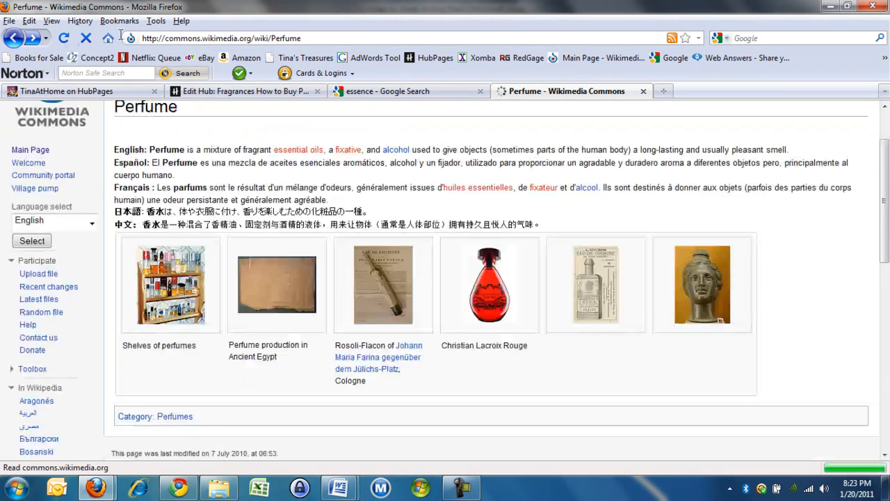
Step: Upload Perfume_shelf_536pix.jpg into a photo capsule in the fragrance hub and save it
left_click(243, 91)
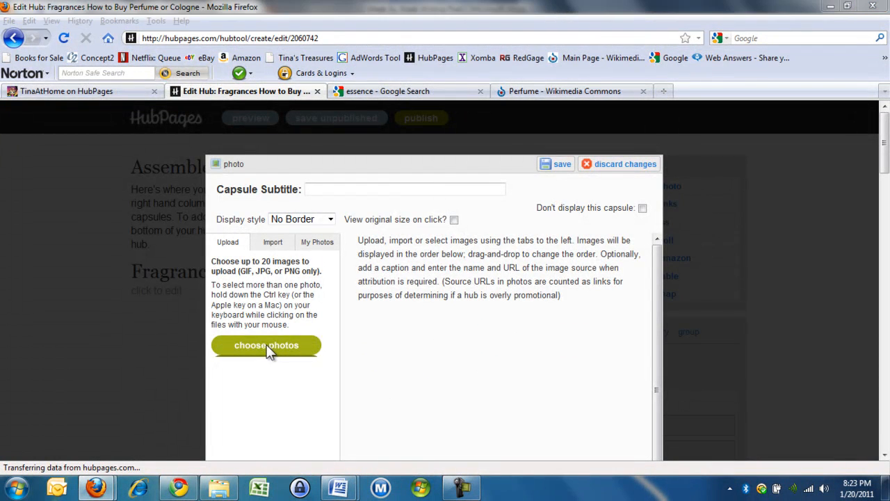
left_click(265, 345)
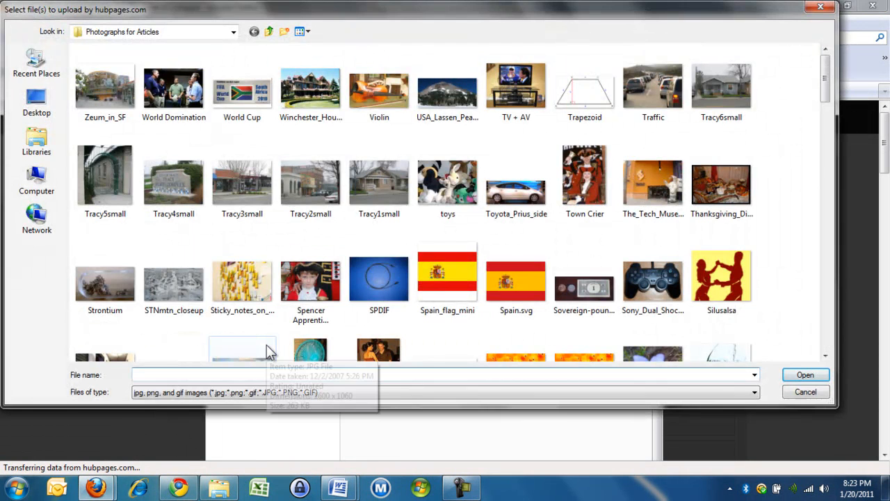
mouse_move(661, 157)
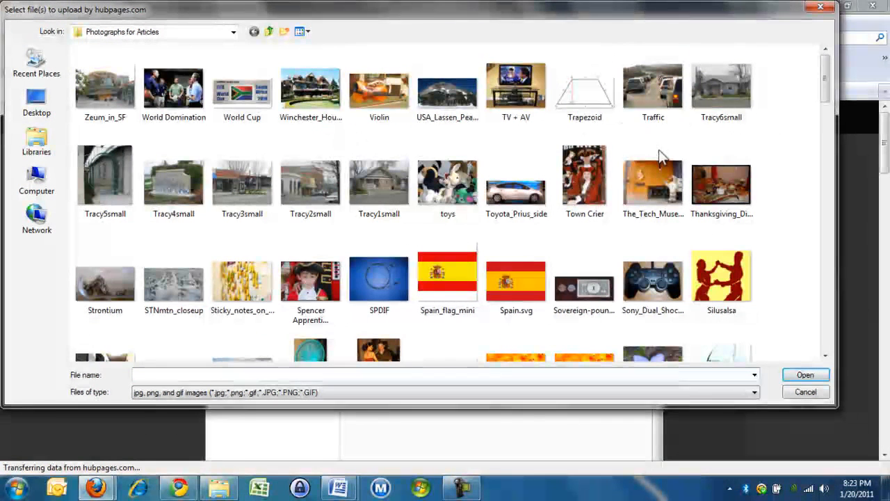
type("pix.jpg")
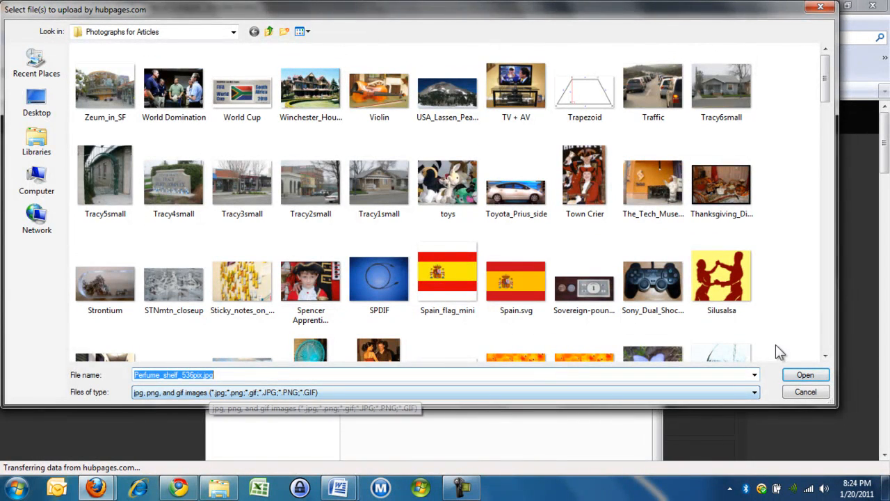
left_click(805, 375)
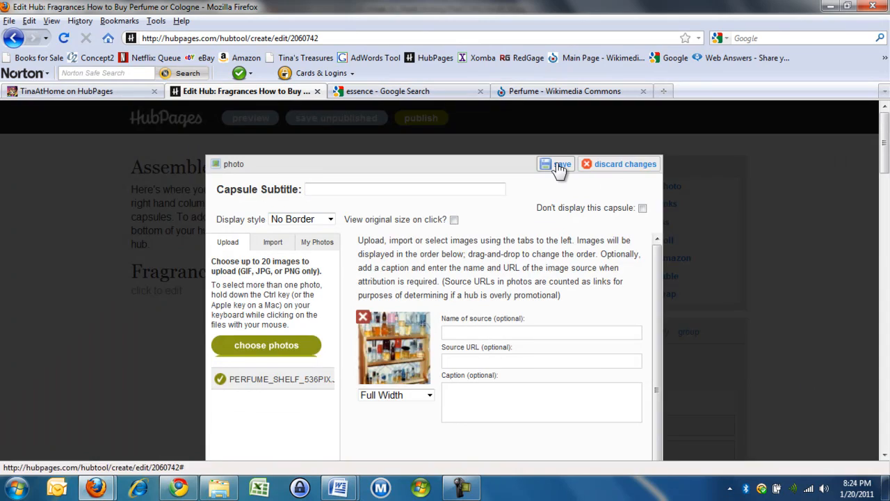
left_click(557, 164)
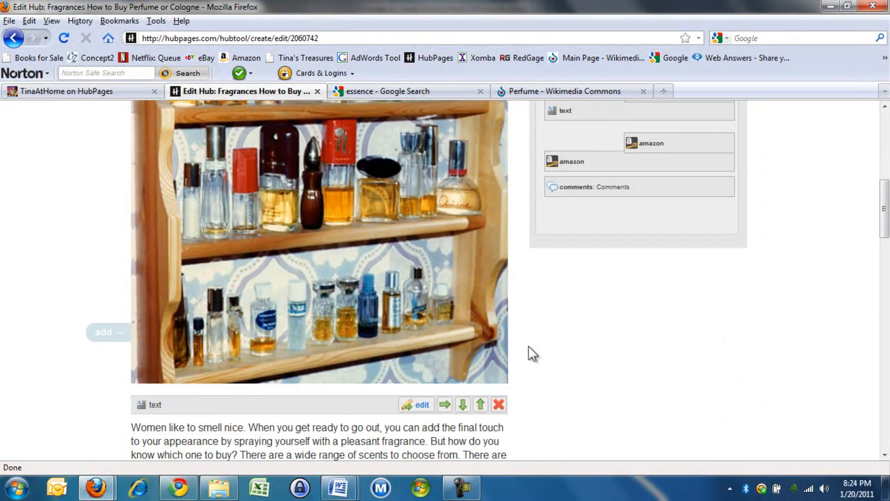
scroll("up", 3)
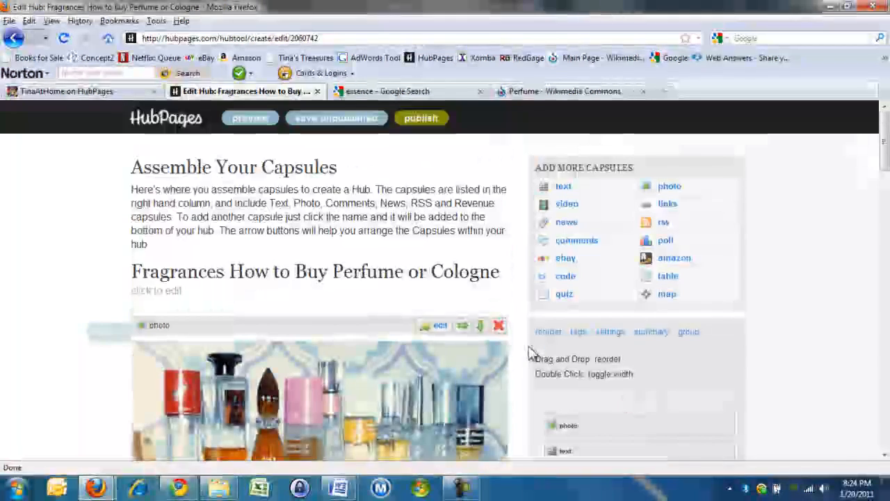
Step: Preview the fragrance hub and scroll past the shelf photo, introduction and article text
left_click(250, 117)
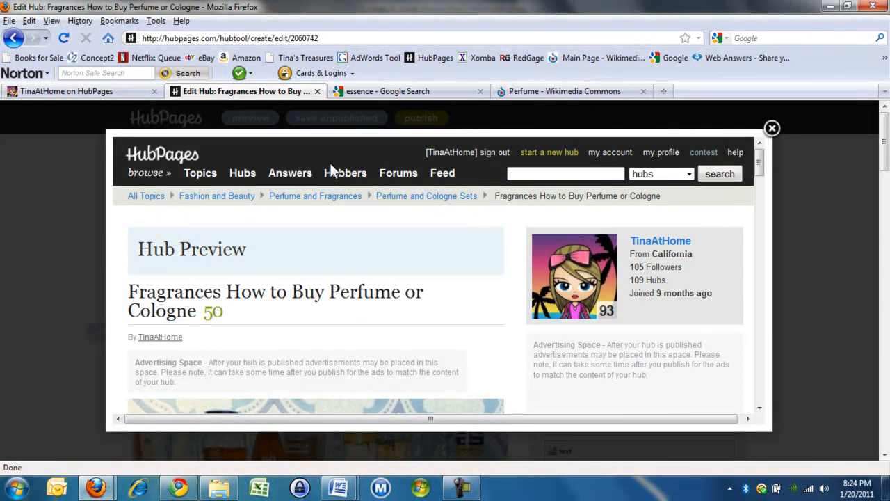
scroll("down", 3)
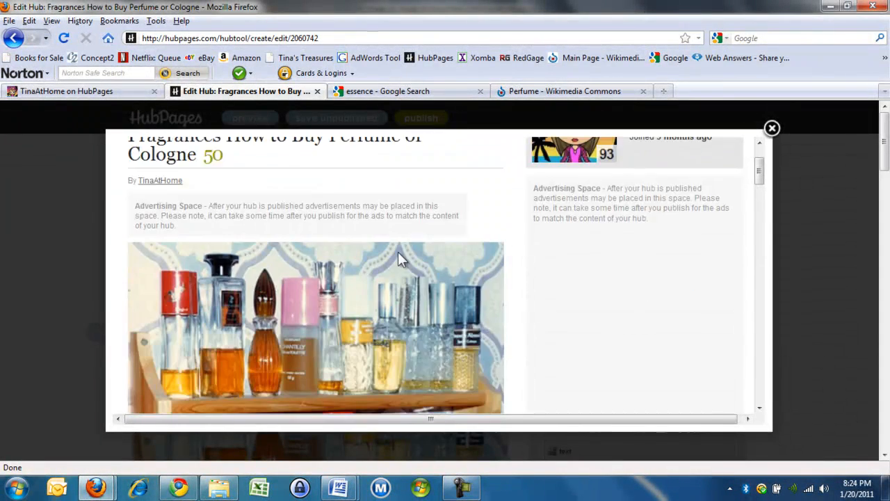
scroll("down", 3)
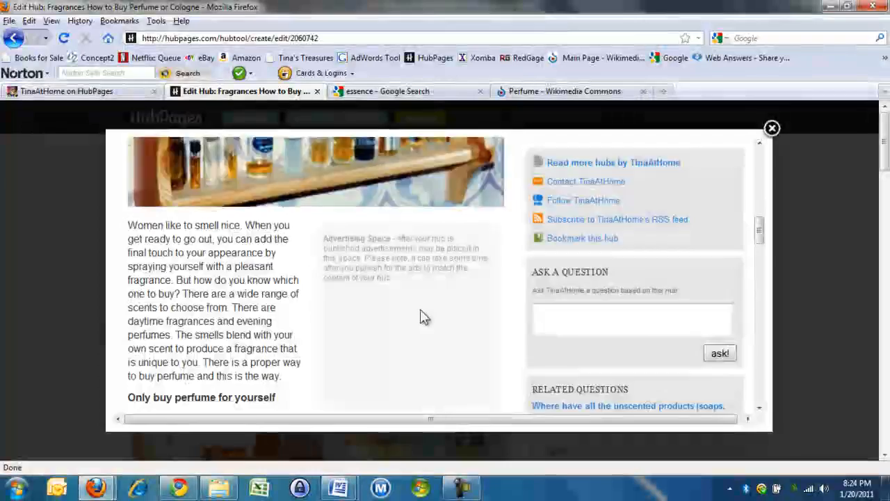
scroll("down", 3)
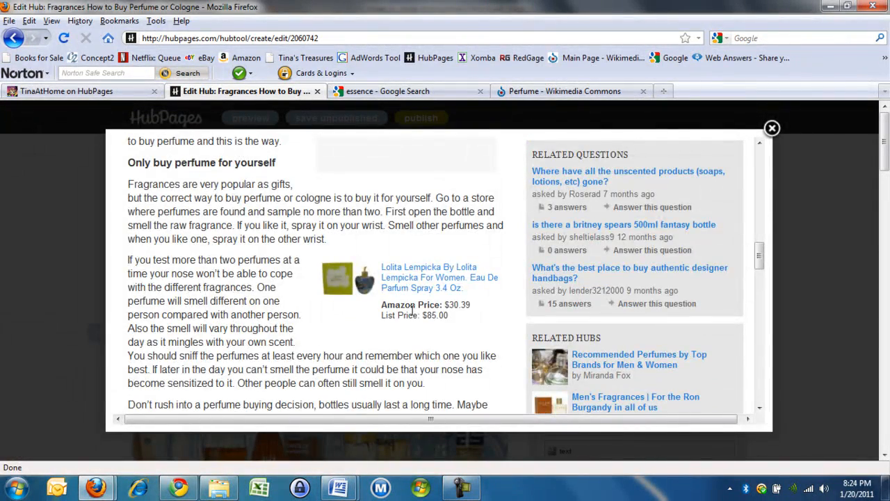
scroll("down", 3)
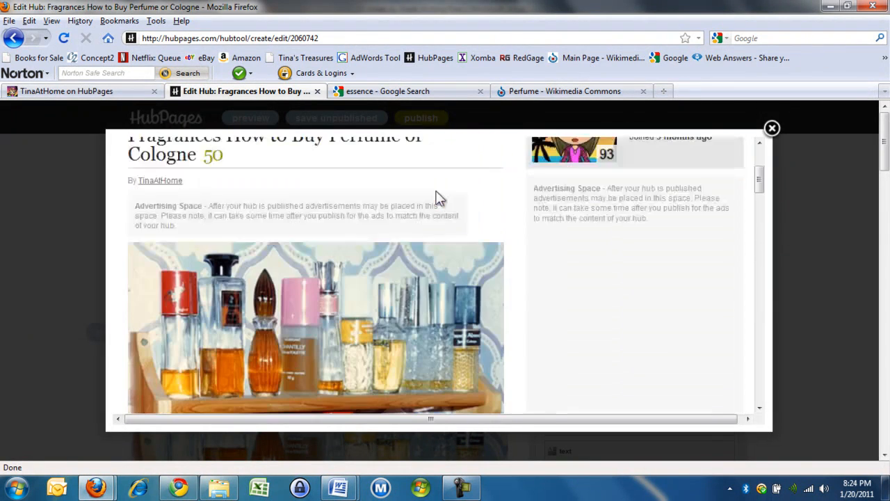
Step: Close the Hub Preview and scroll the editor to check the photo beside the perfume-testing paragraph
left_click(772, 128)
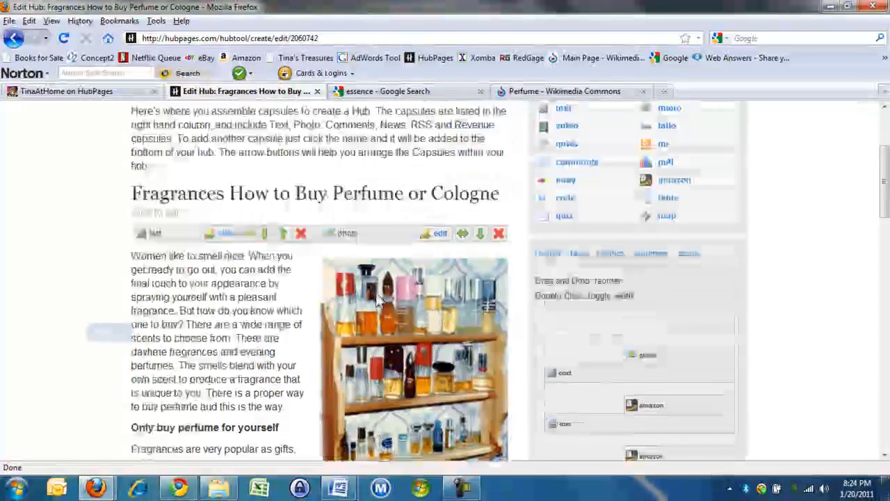
scroll("down", 3)
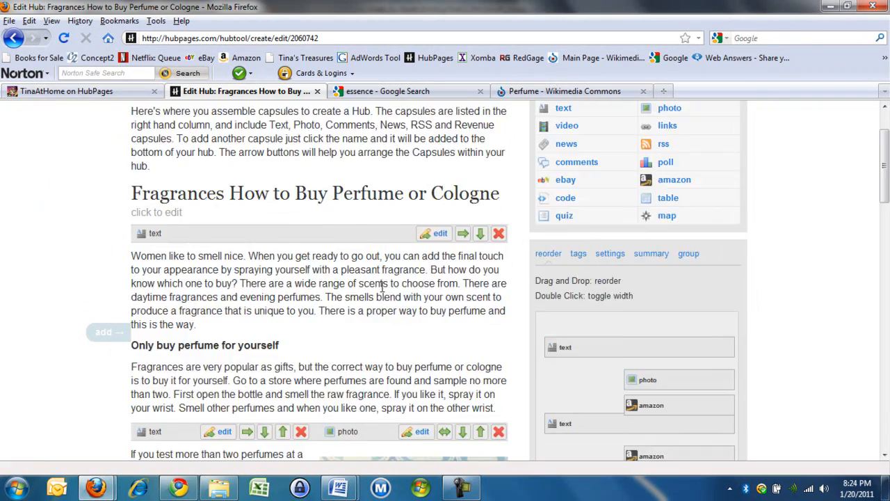
scroll("down", 3)
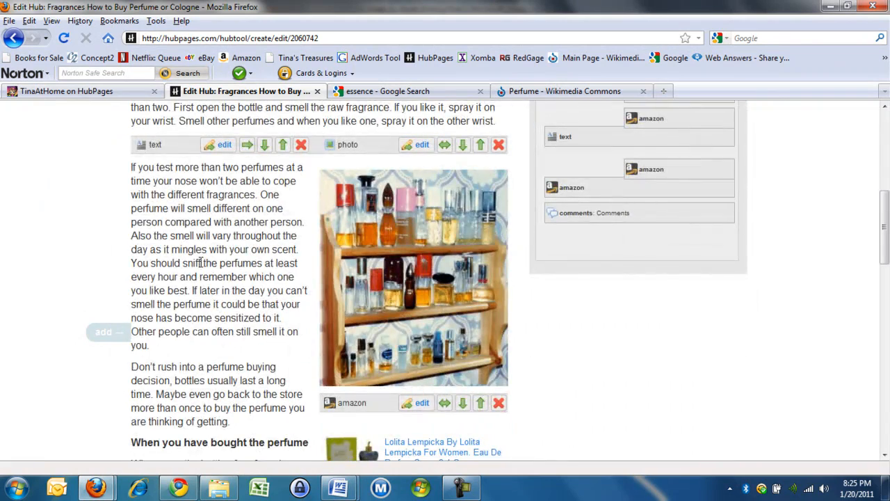
scroll("down", 3)
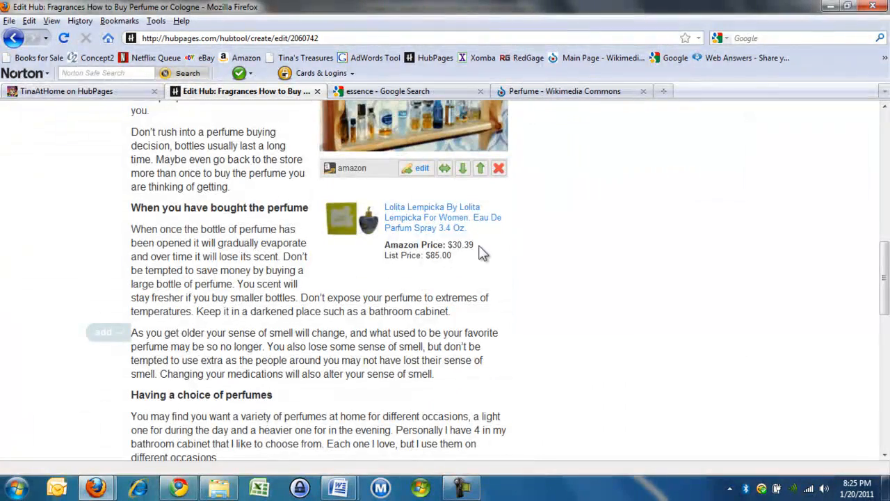
scroll("down", 3)
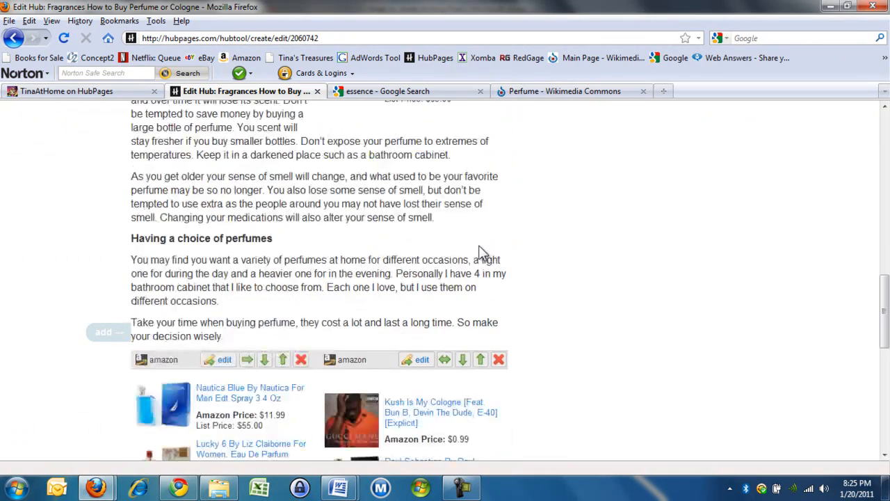
scroll("down", 3)
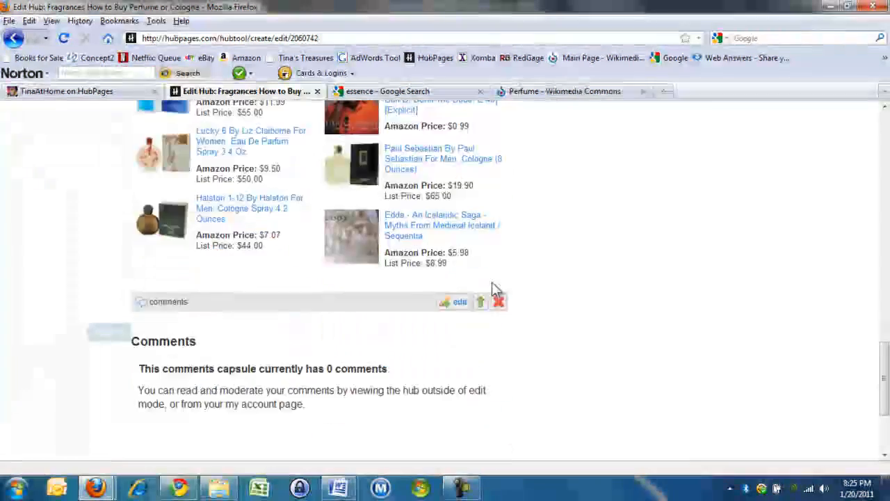
scroll("up", 3)
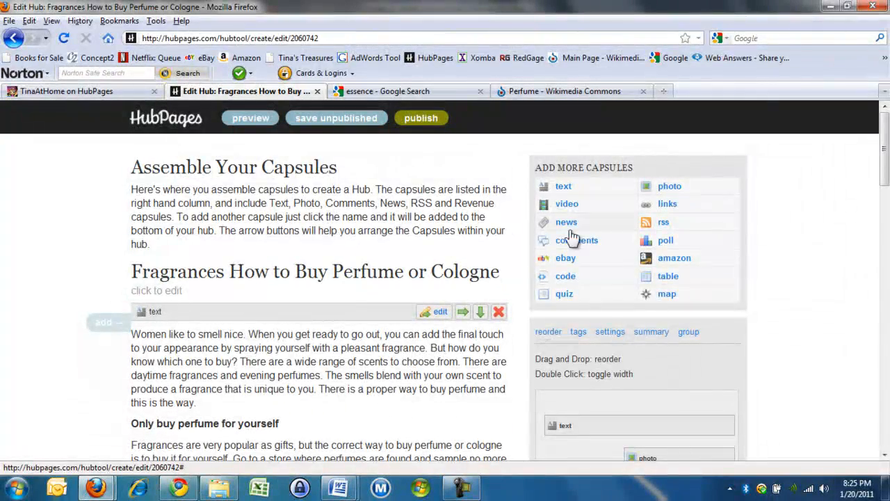
mouse_move(699, 248)
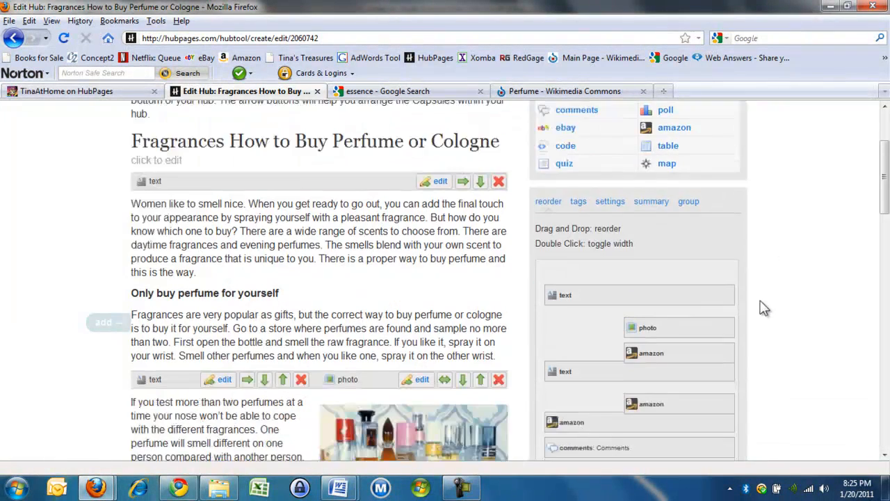
scroll("down", 3)
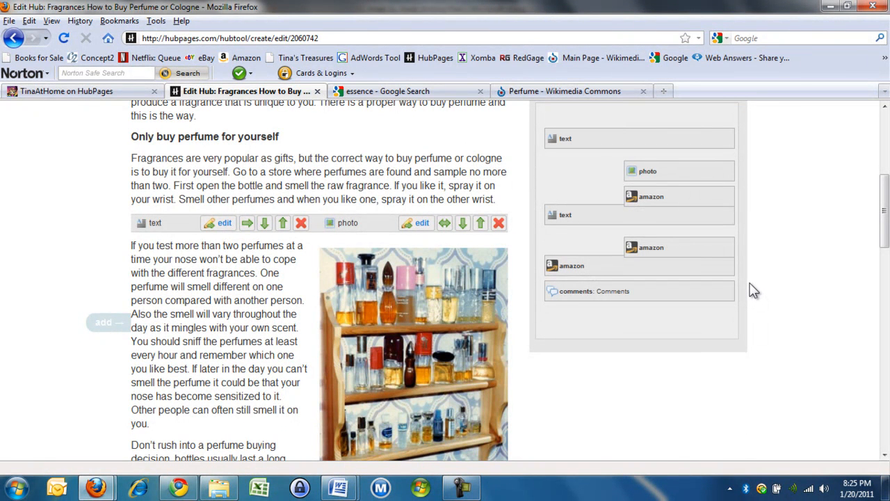
mouse_move(752, 286)
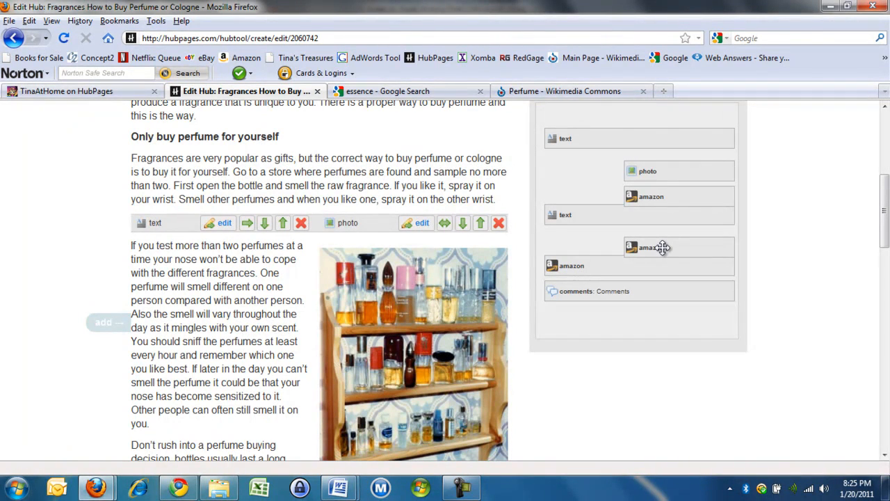
mouse_move(683, 238)
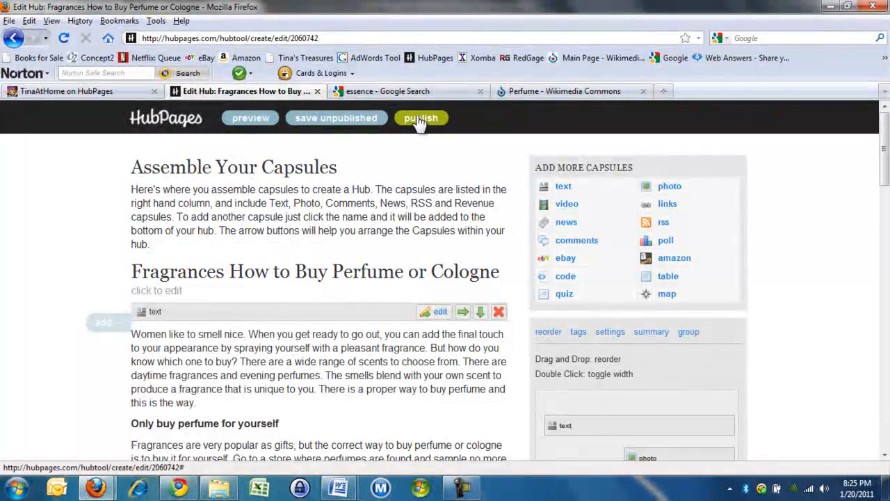
Step: Publish the fragrance hub and scroll the live page down to the tags box
left_click(421, 117)
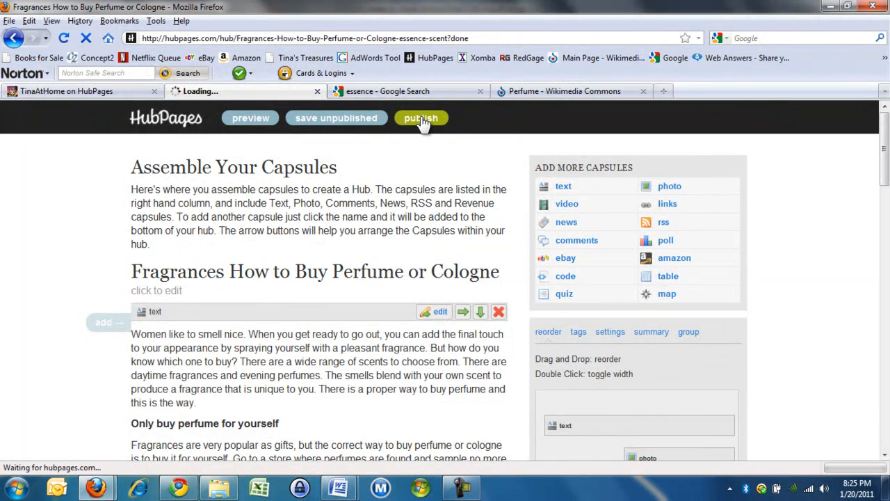
left_click(421, 118)
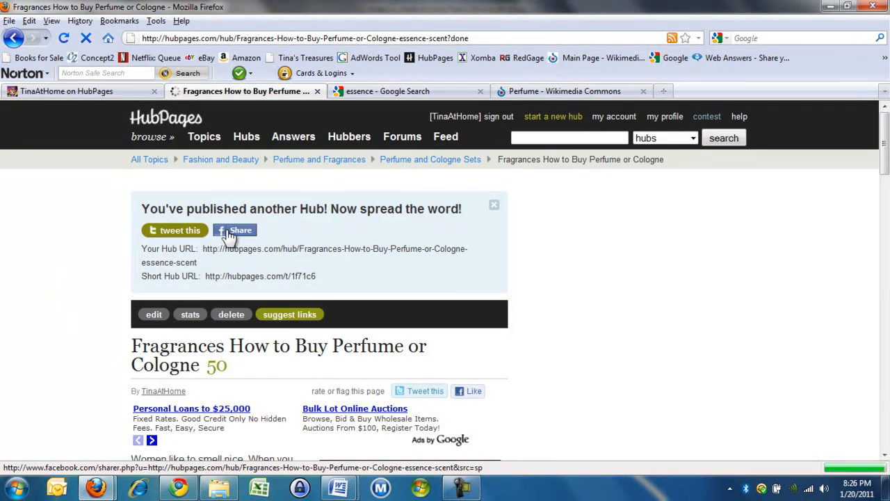
scroll("down", 3)
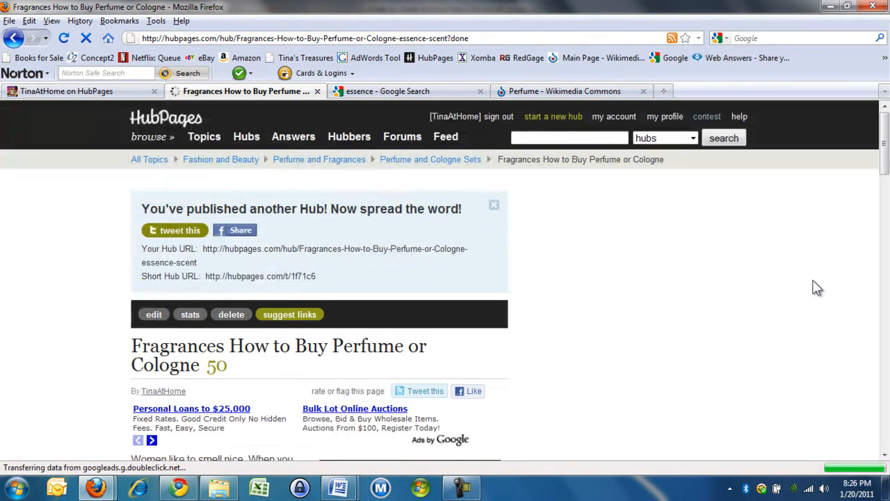
mouse_move(735, 182)
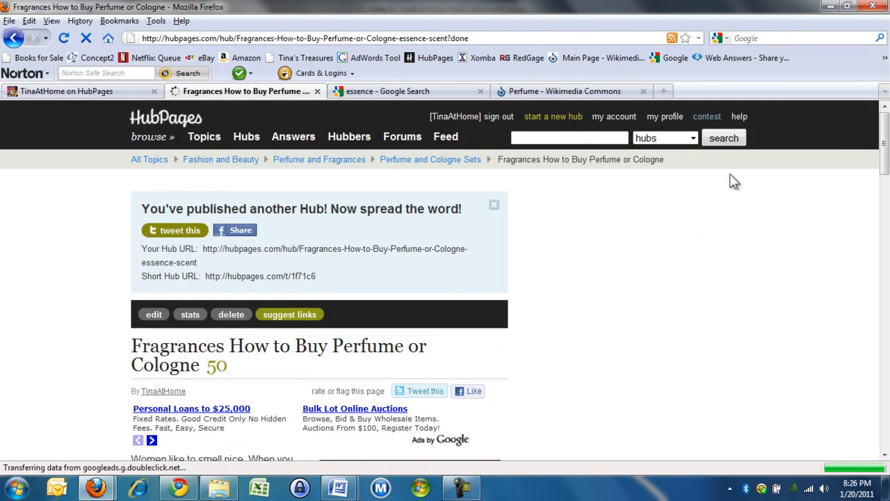
mouse_move(287, 175)
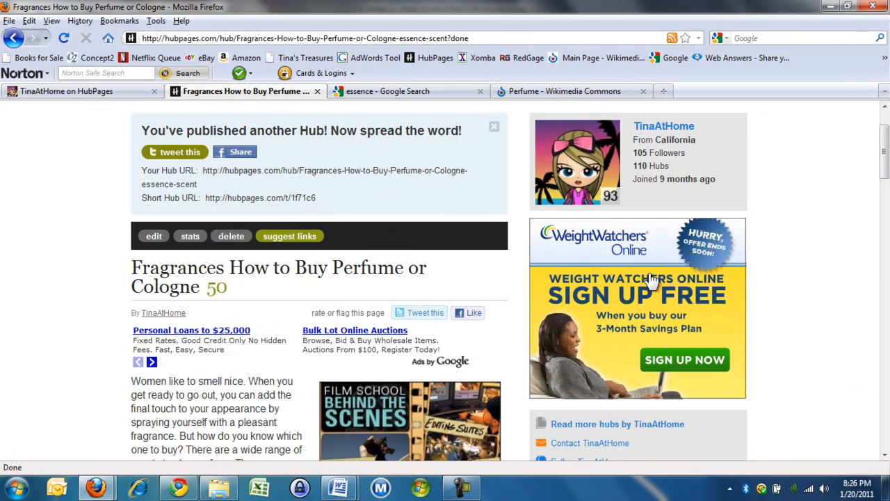
scroll("down", 3)
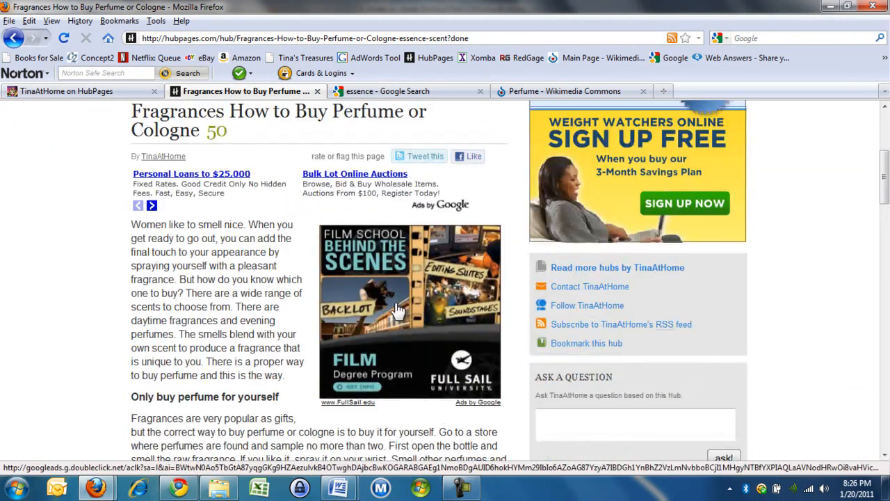
scroll("down", 3)
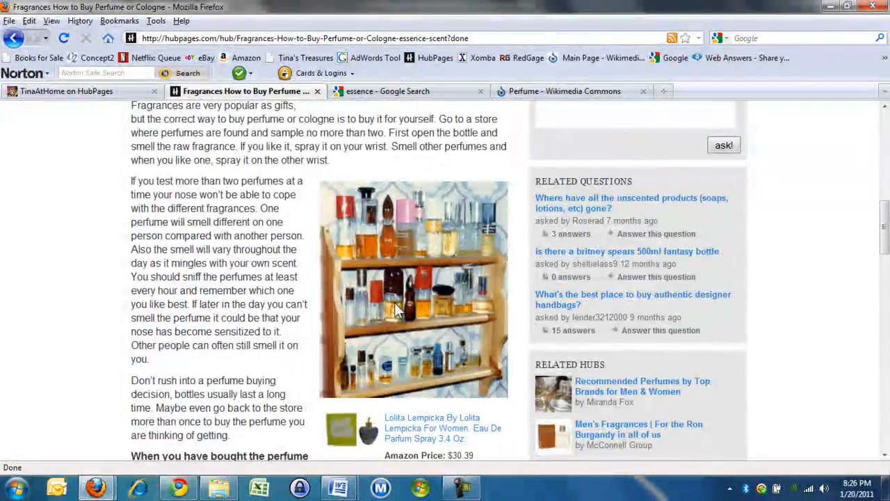
scroll("down", 3)
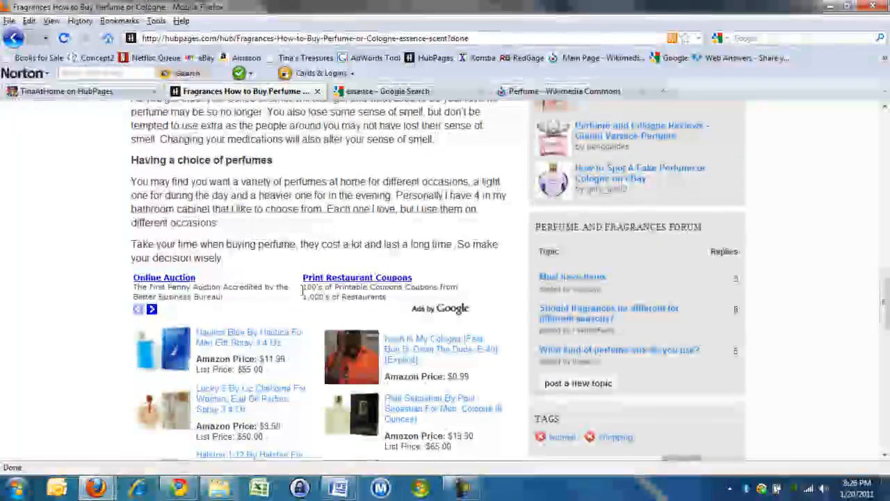
scroll("down", 3)
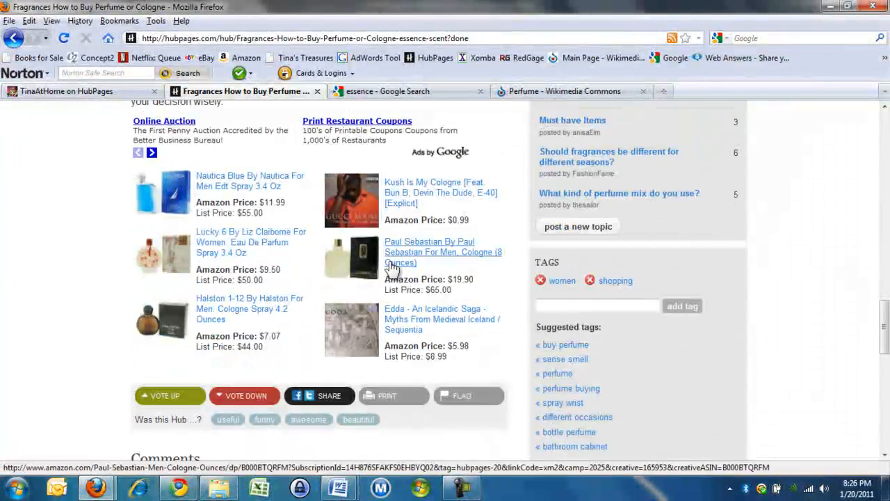
scroll("down", 3)
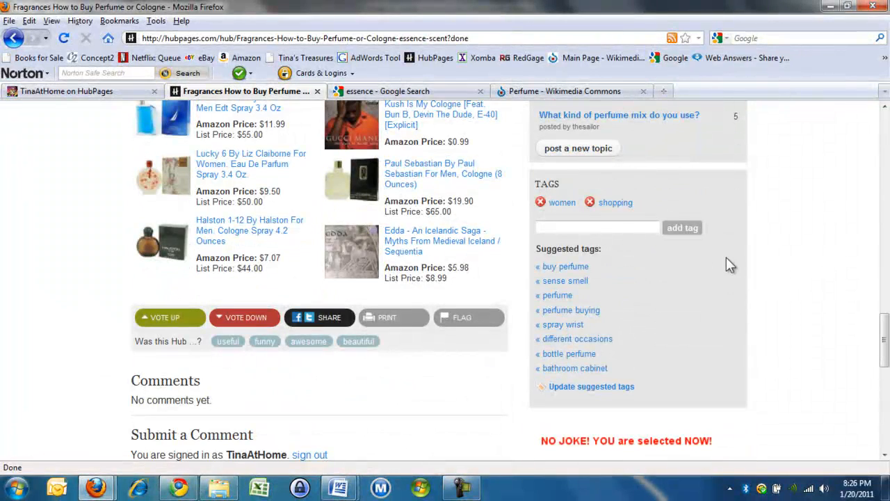
Step: Add the suggested tags including spray wrist, refresh suggestions, and add the bottles tag
left_click(597, 228)
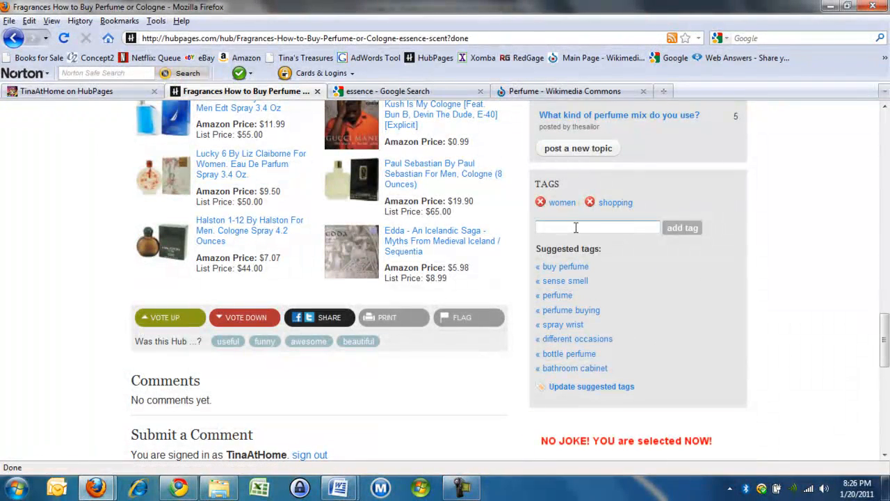
left_click(597, 228)
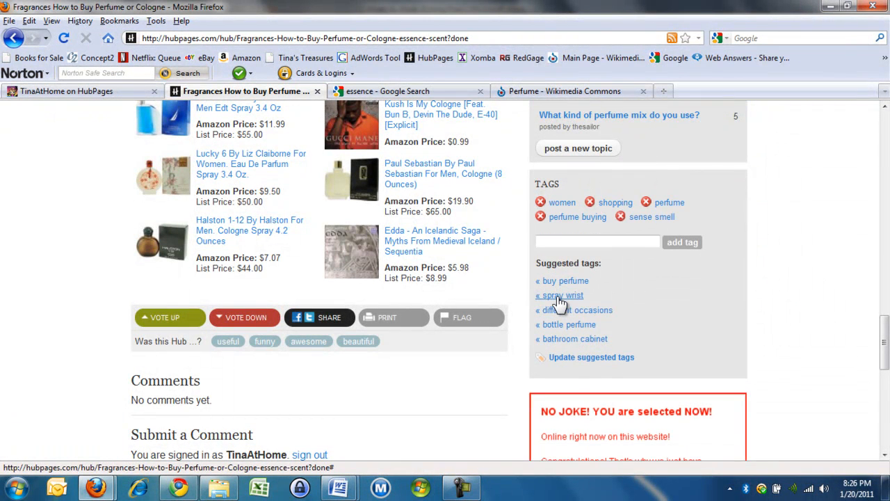
left_click(559, 295)
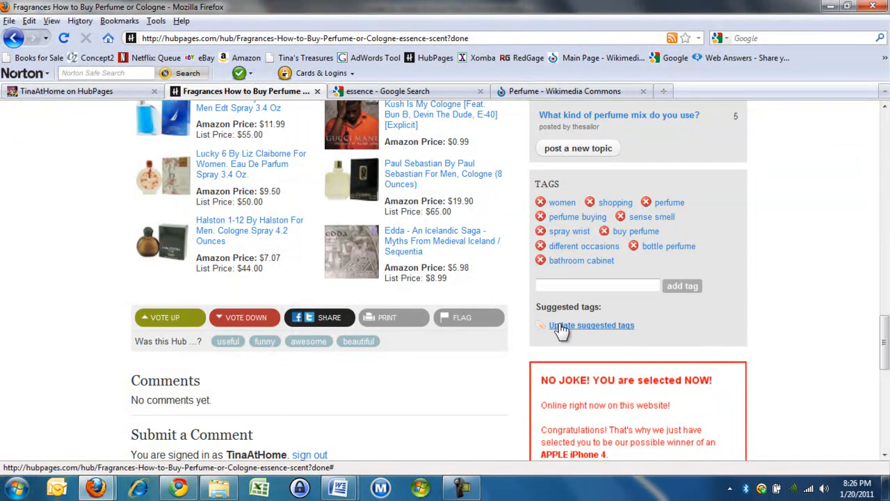
left_click(592, 325)
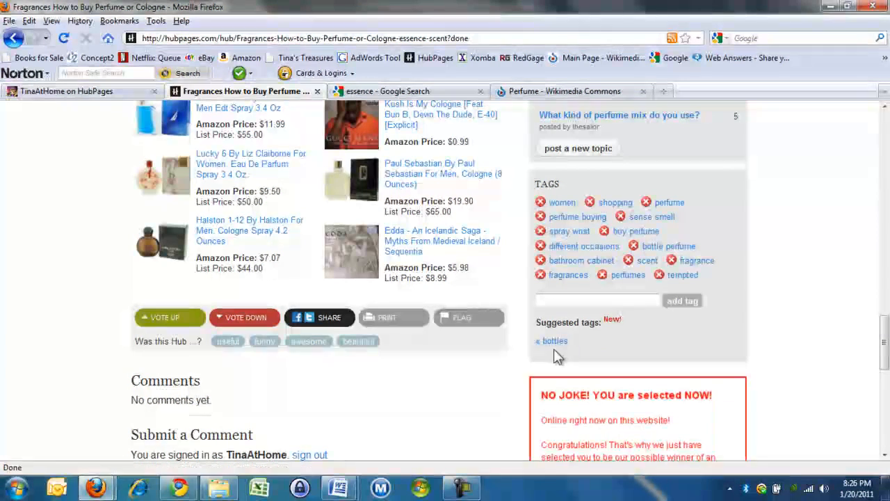
left_click(551, 341)
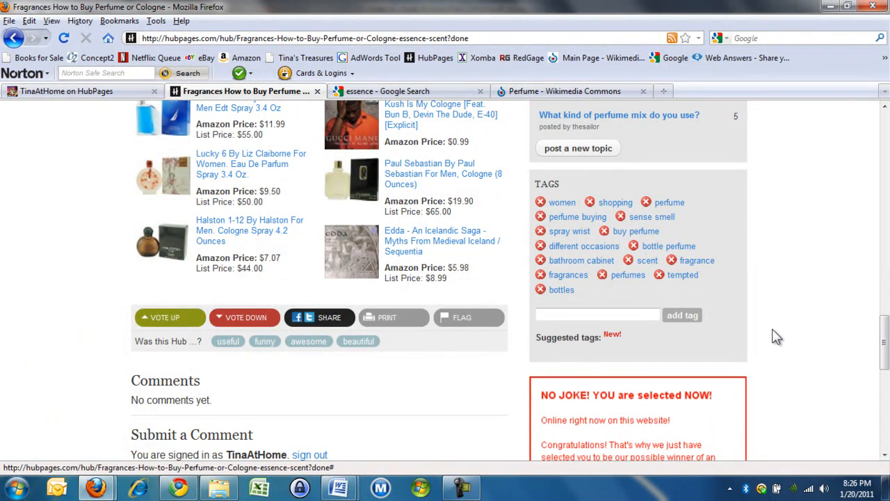
scroll("up", 3)
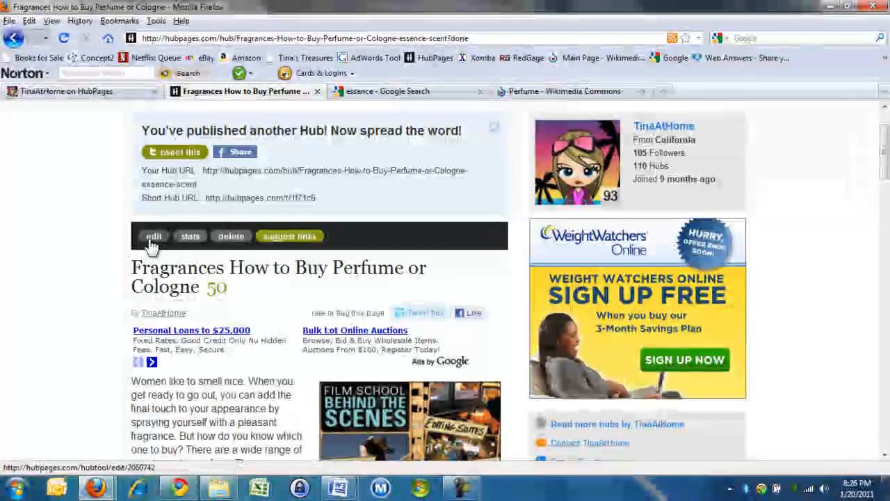
Step: Change the hub title to 'Fragrances: How to Buy Perfume or Cologne' by adding a colon
left_click(154, 236)
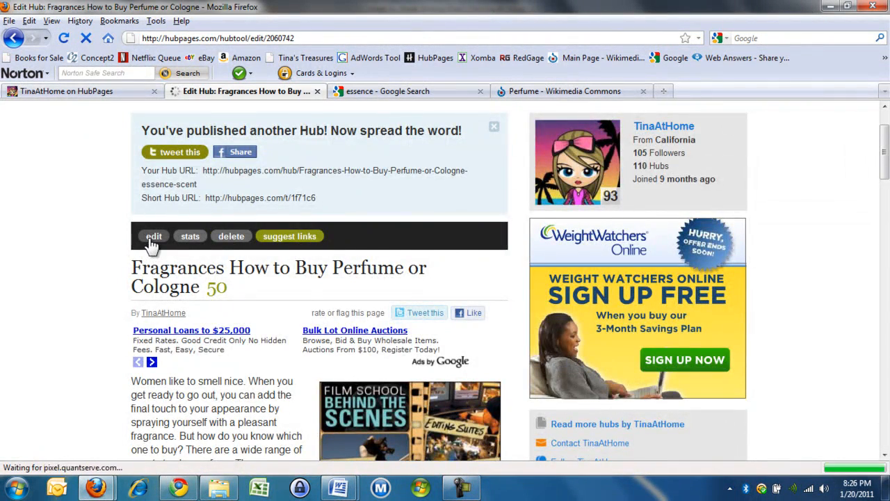
left_click(154, 236)
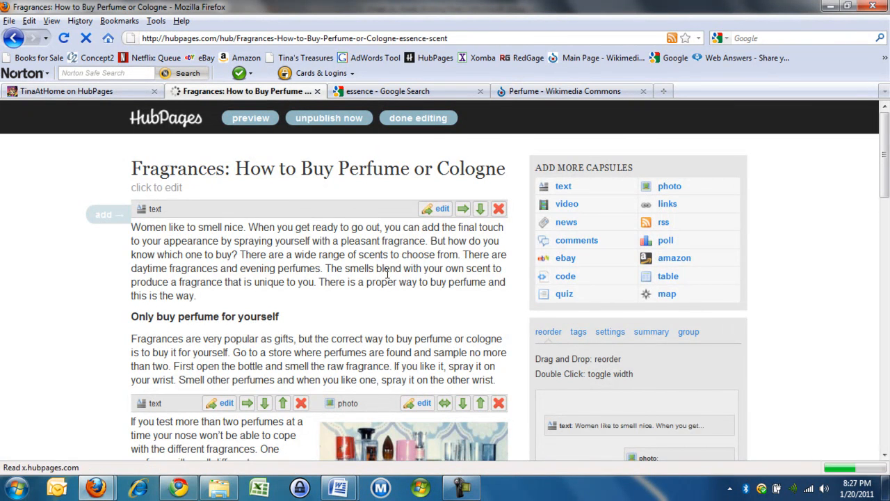
left_click(419, 117)
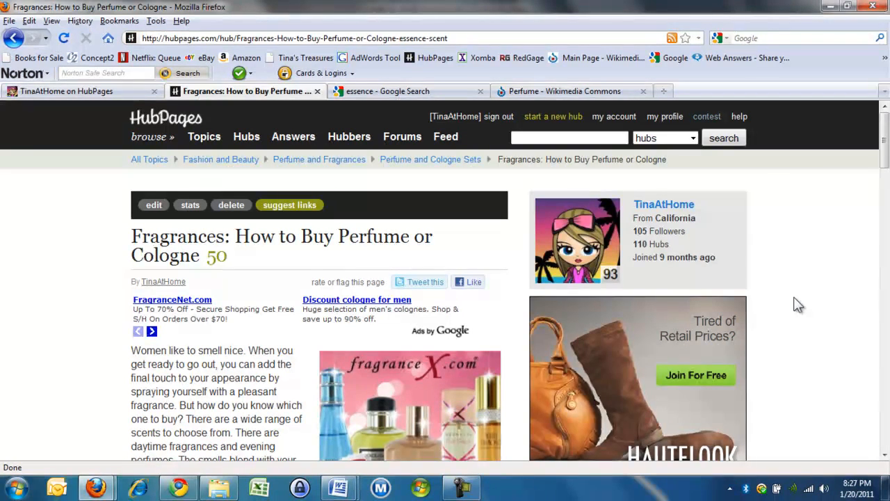
Step: Open the Share panel below the Amazon capsules, listing Facebook, Twitter, Digg and StumbleUpon
scroll("down", 3)
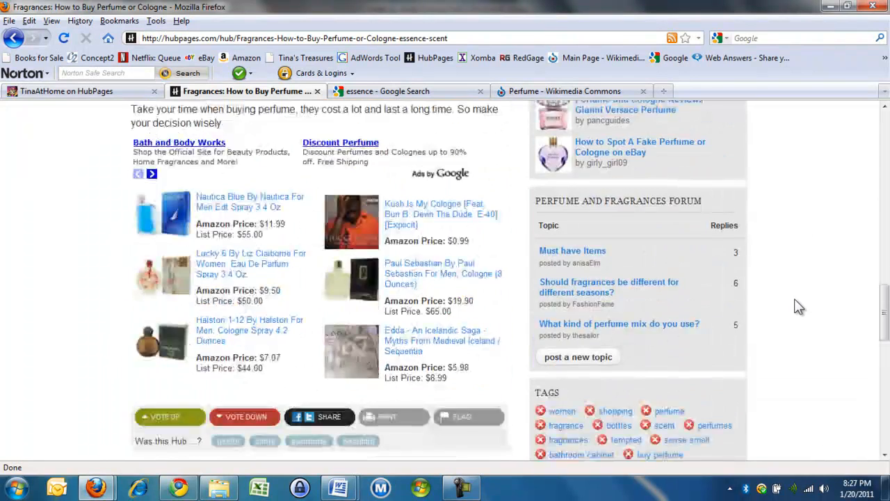
scroll("down", 3)
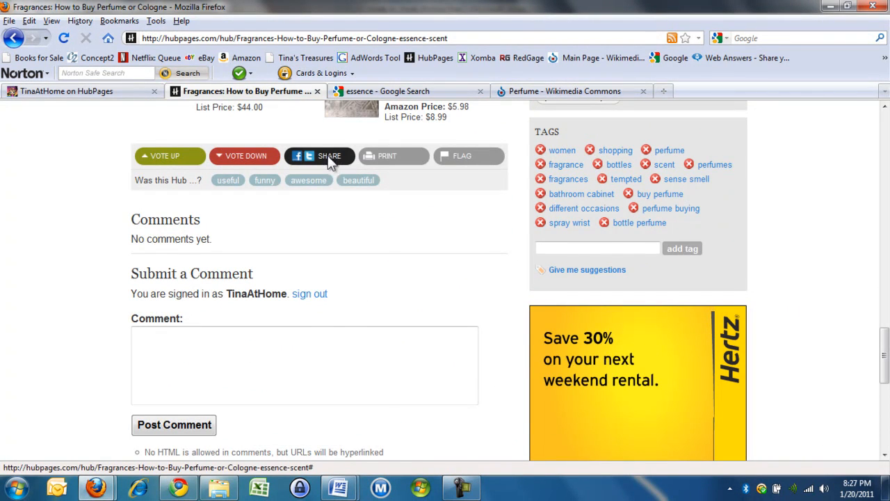
left_click(319, 155)
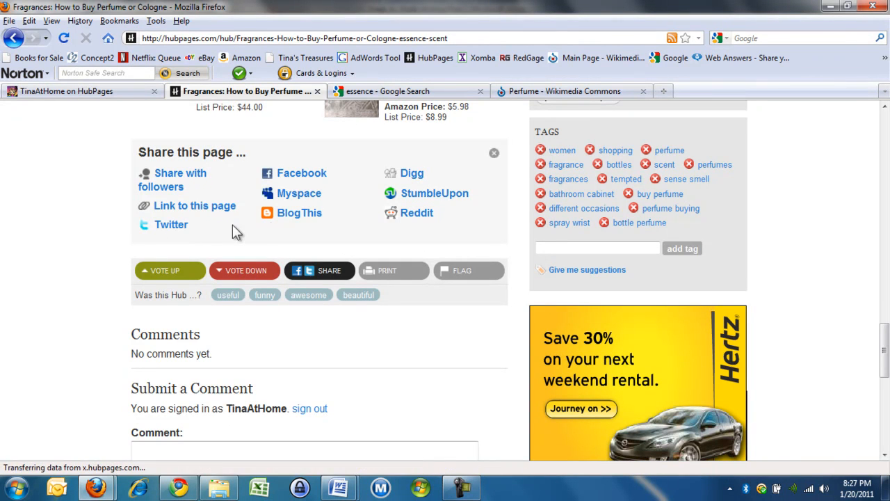
mouse_move(412, 173)
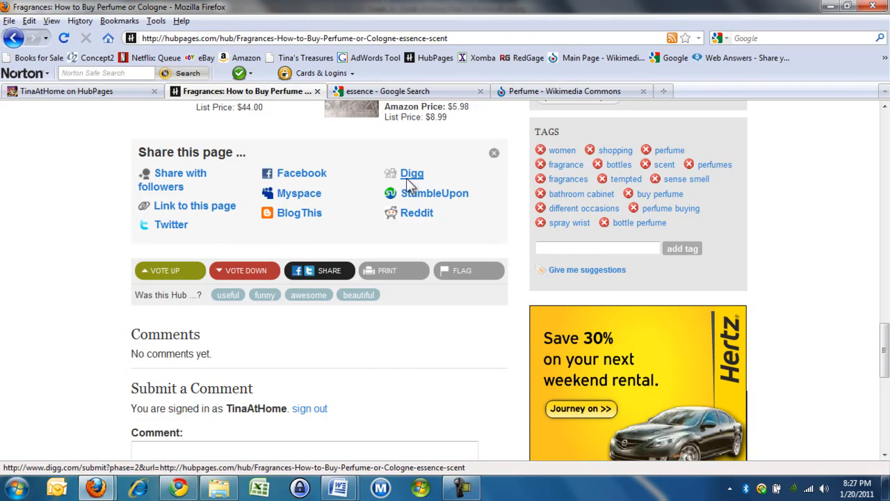